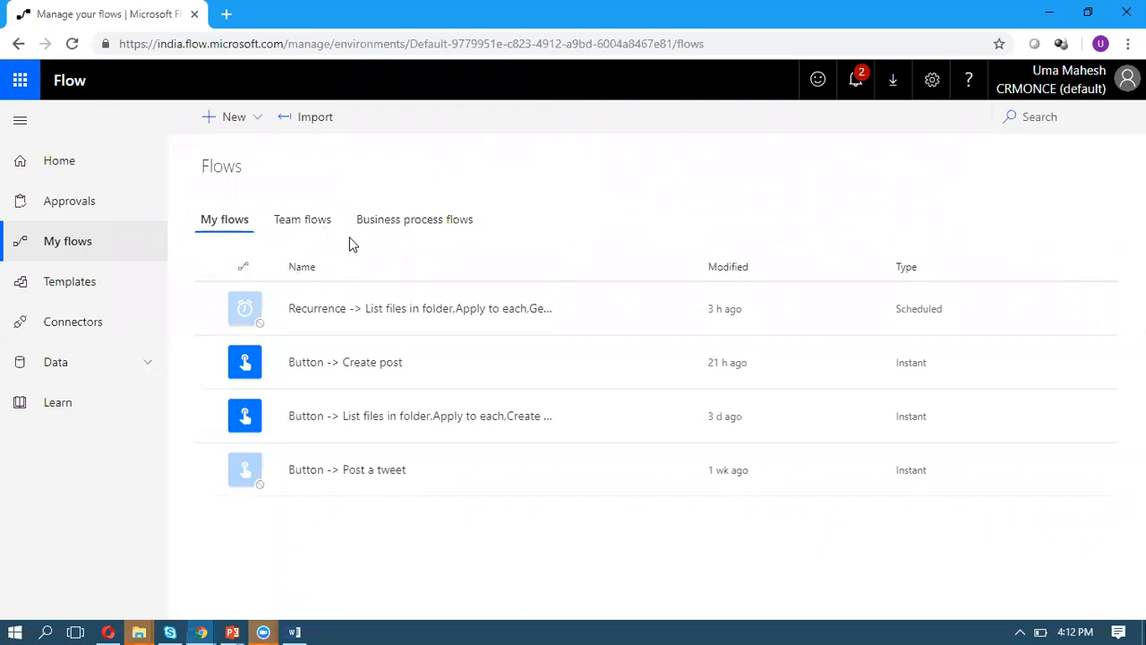
mouse_move(86, 240)
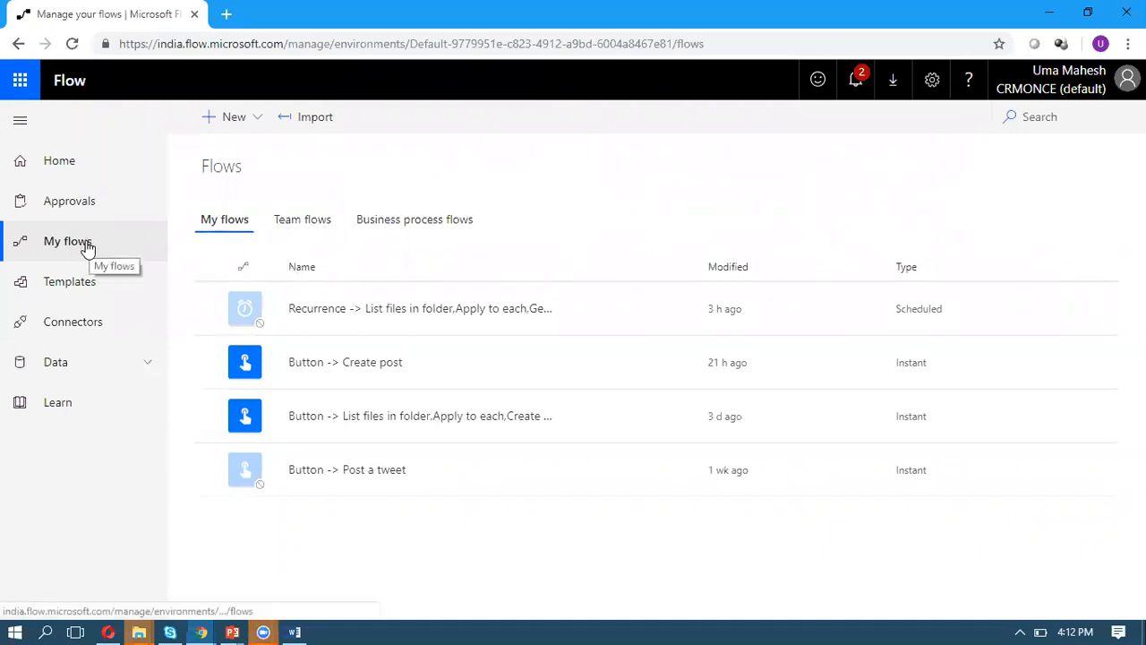
mouse_move(295, 146)
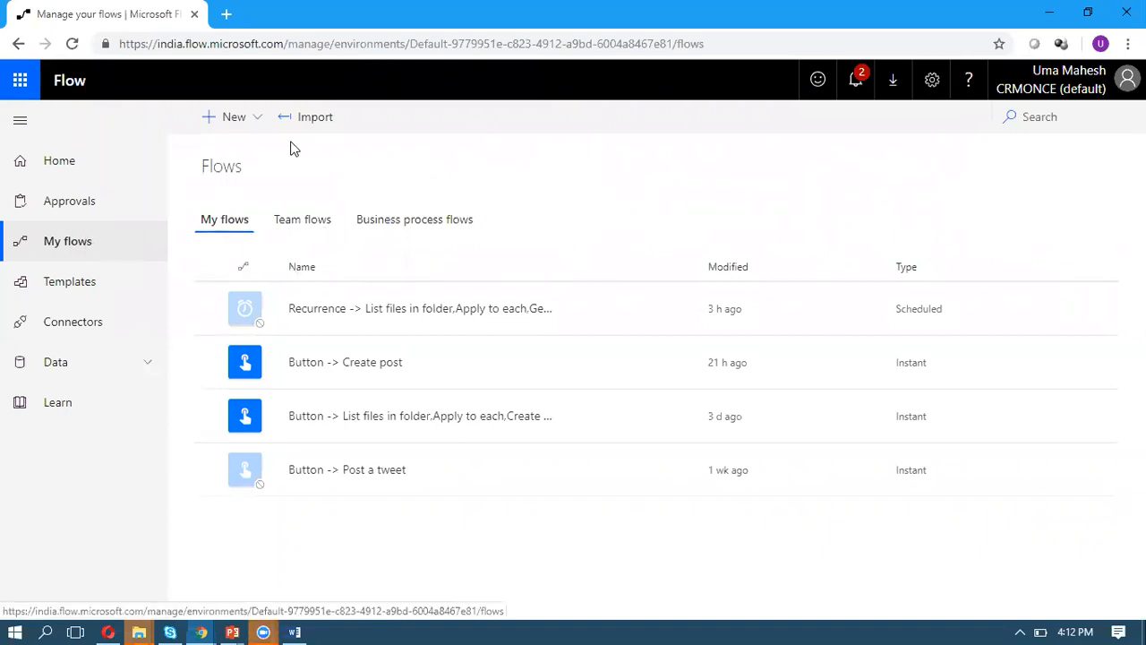
- Create a new flow from blank and reach the full connector and trigger search
left_click(233, 117)
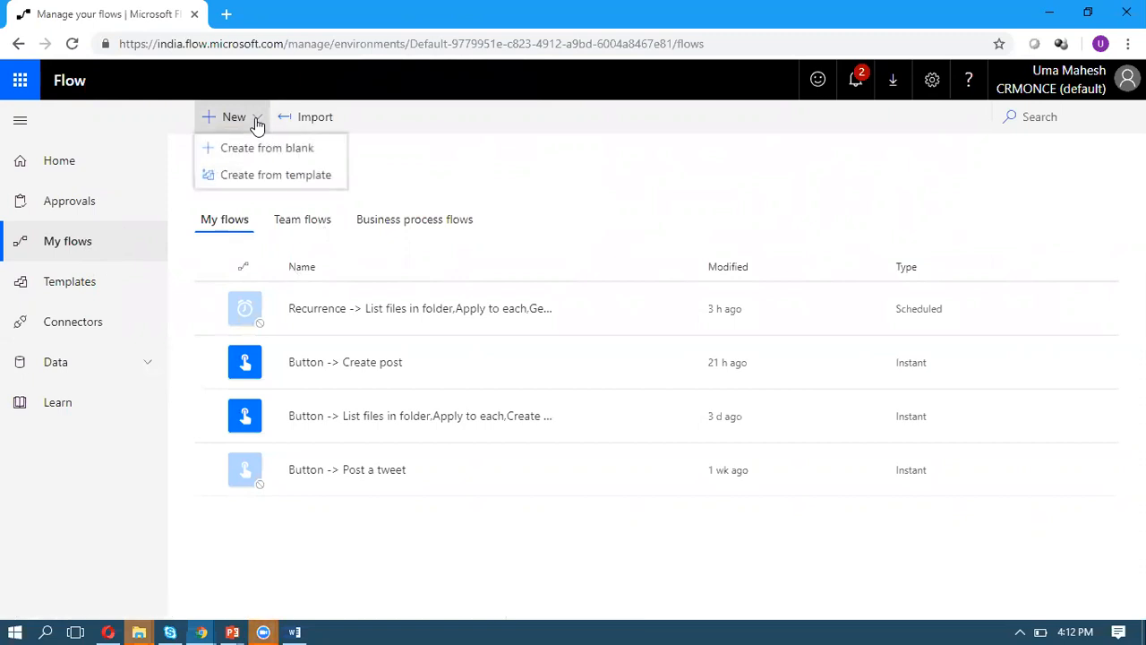
left_click(267, 146)
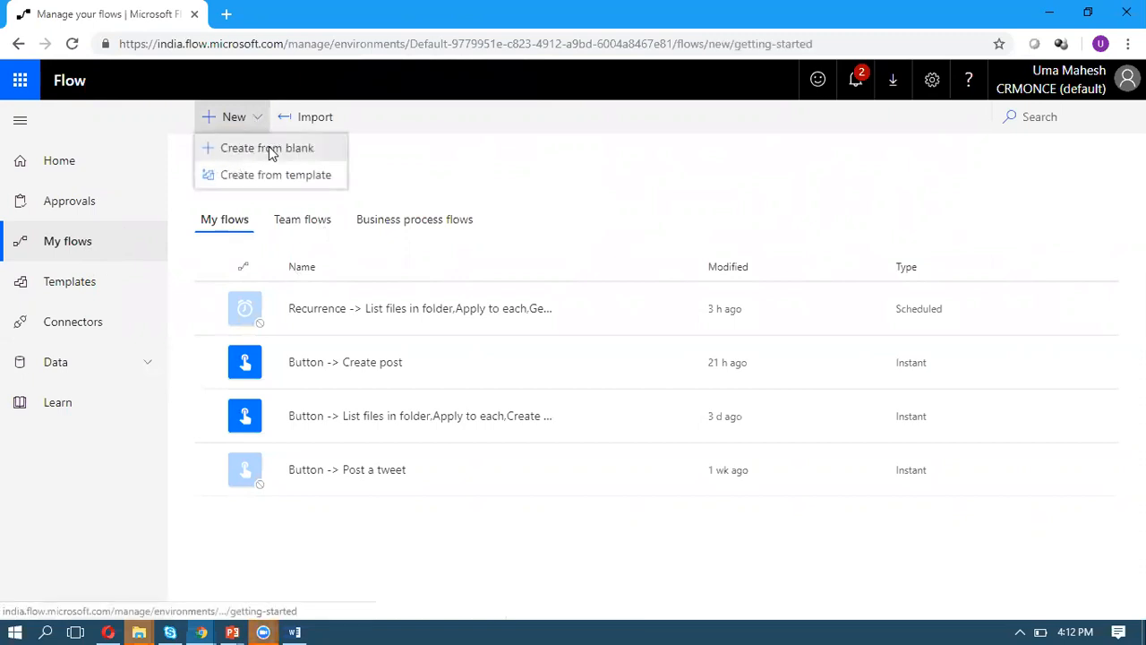
left_click(267, 146)
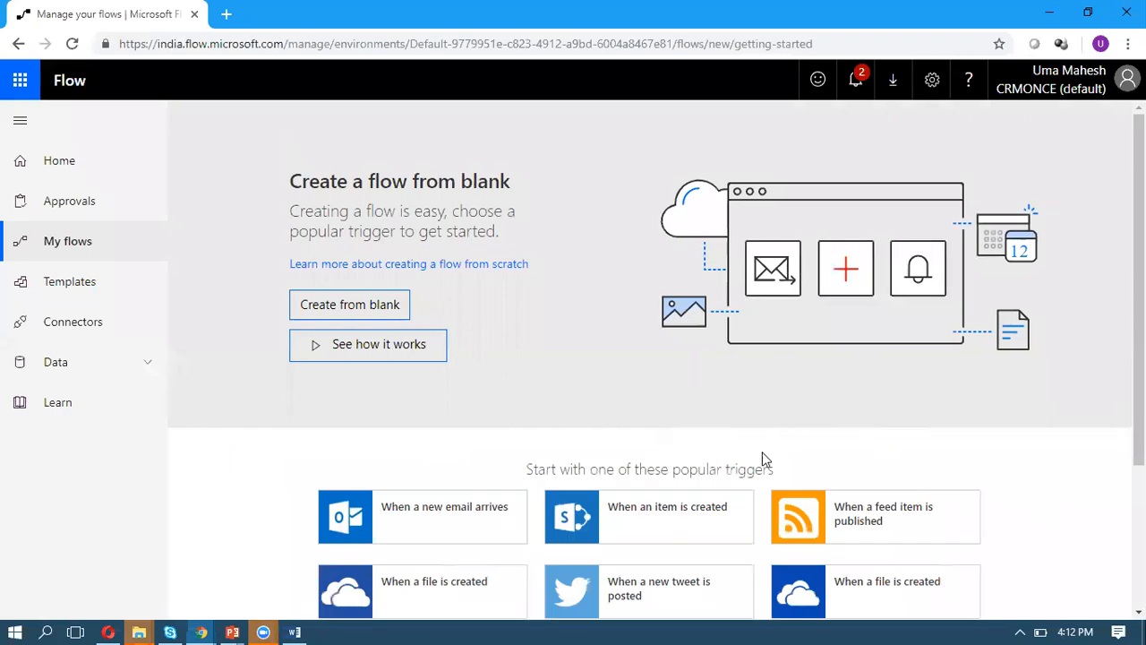
scroll("down", 3)
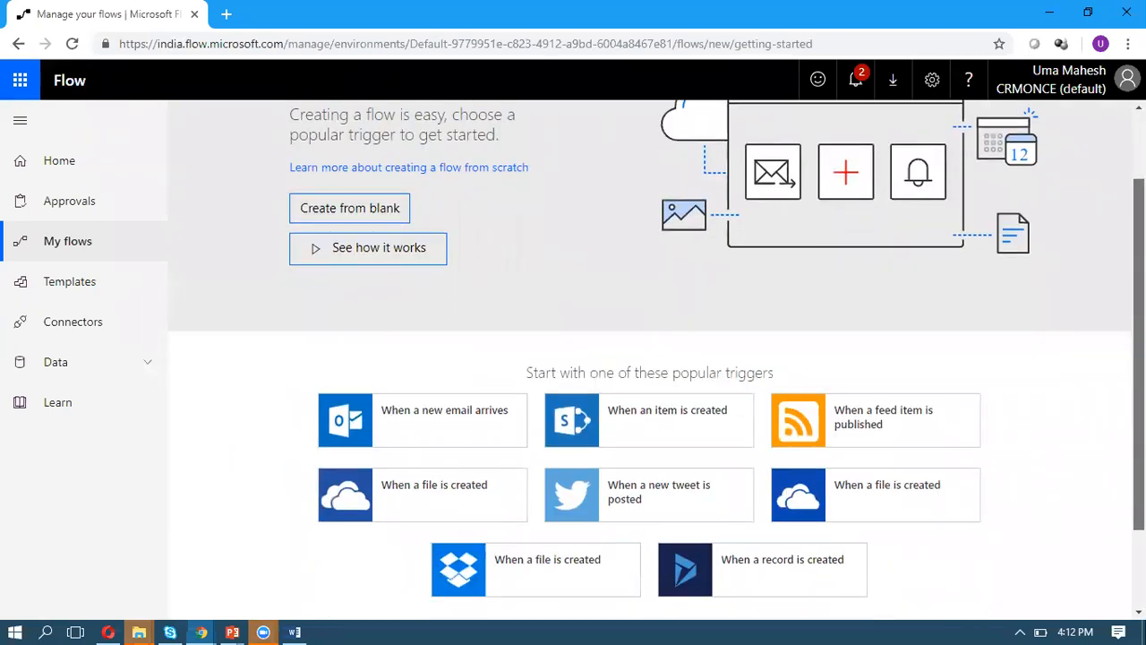
scroll("down", 3)
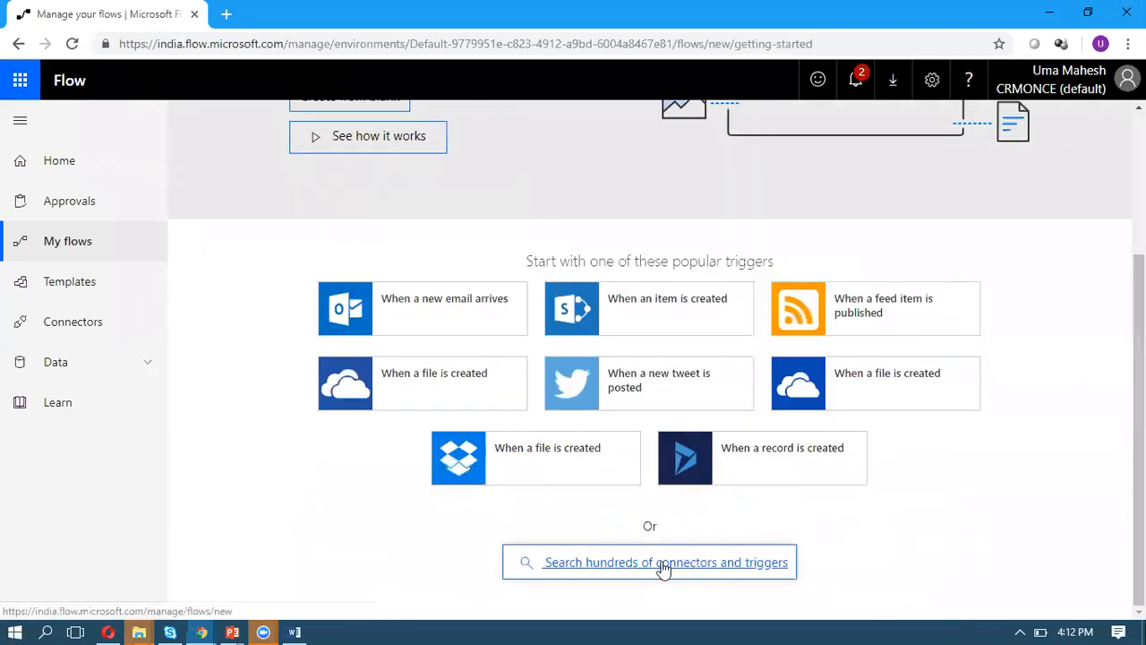
mouse_move(643, 564)
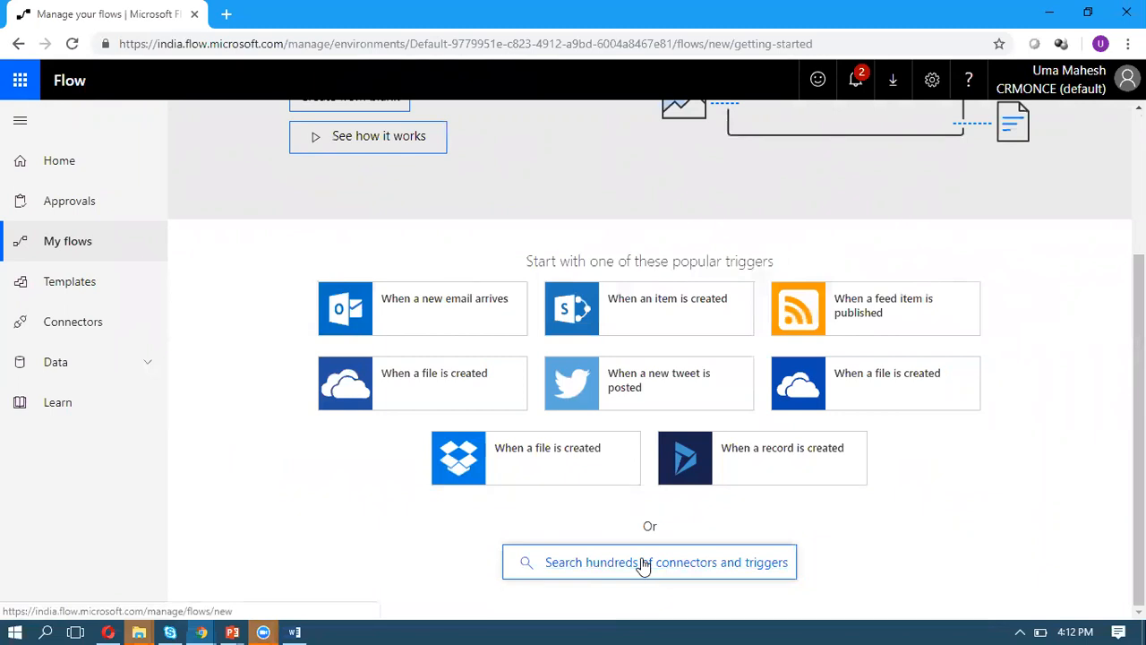
left_click(649, 562)
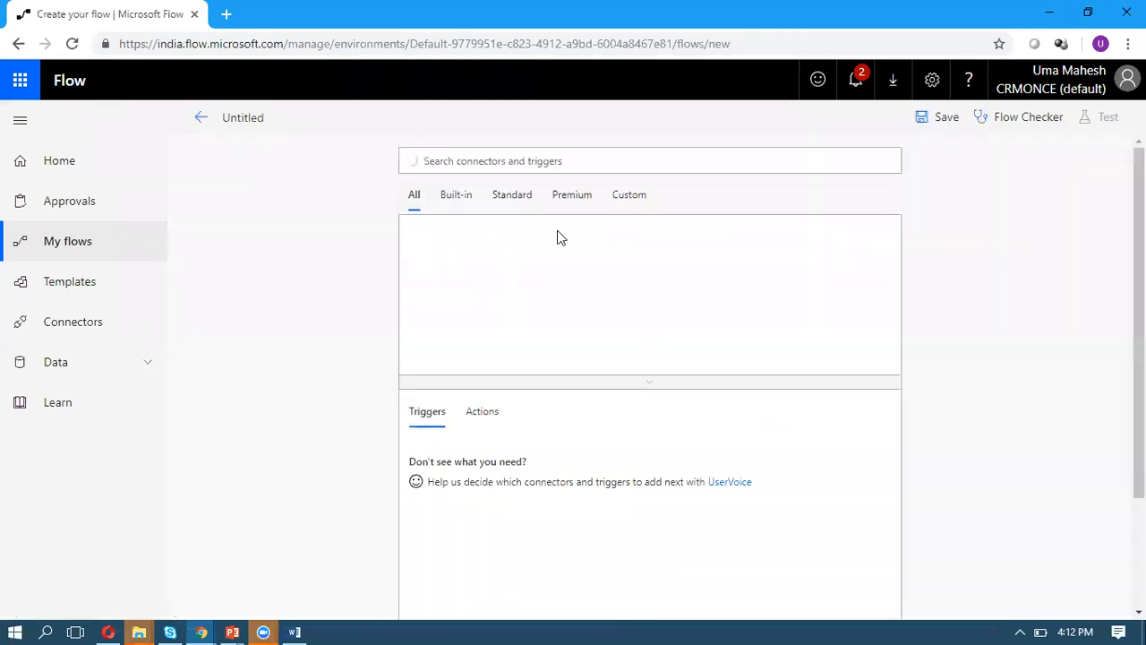
- Add a Schedule Recurrence trigger with Interval 5 and Frequency set to Day
left_click(648, 161)
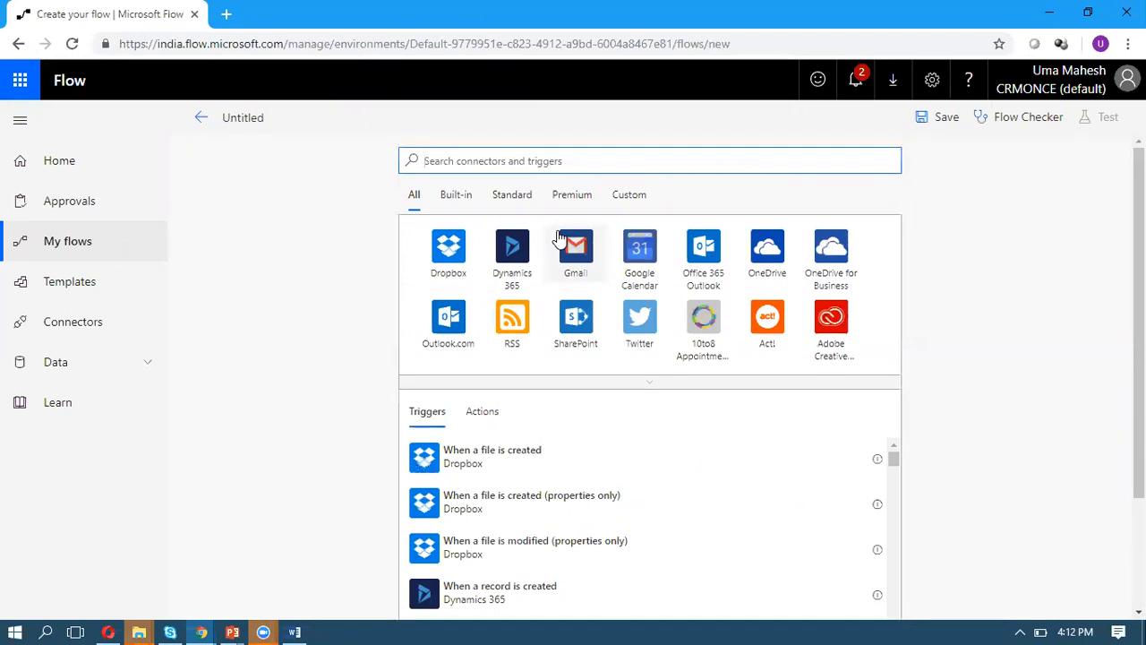
mouse_move(558, 240)
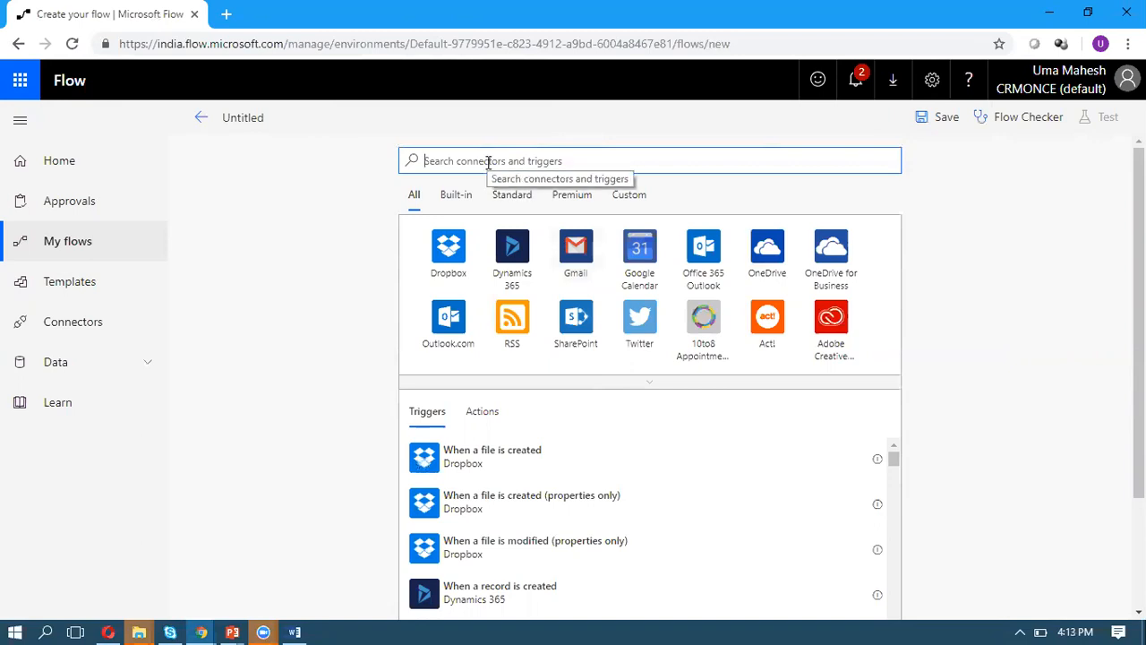
type("sche")
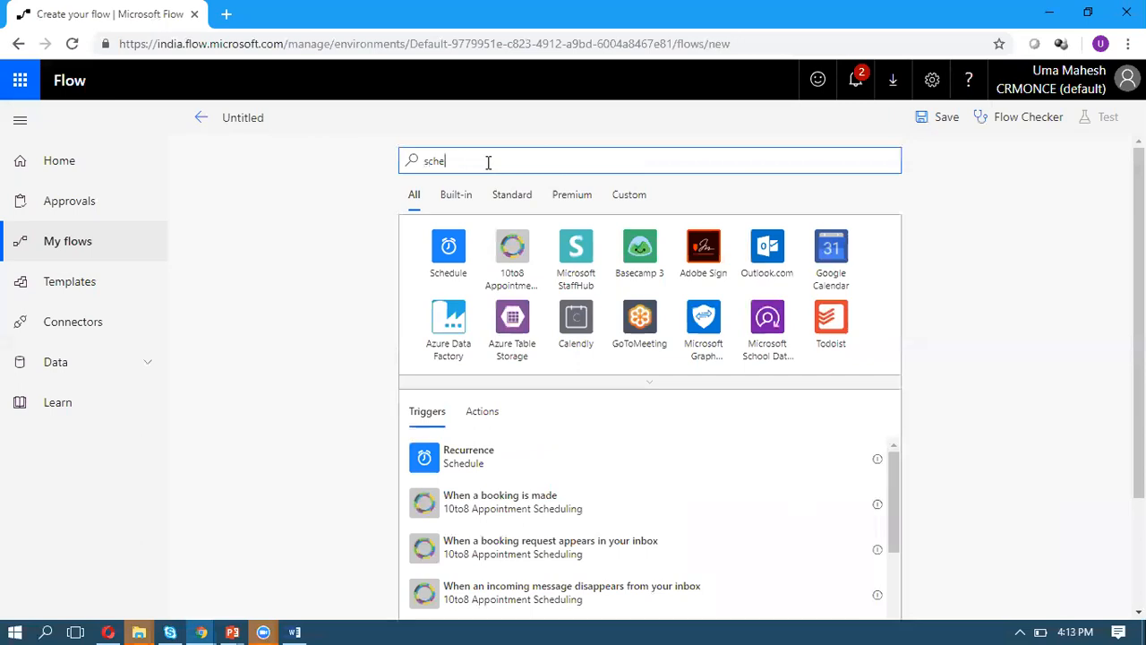
left_click(448, 250)
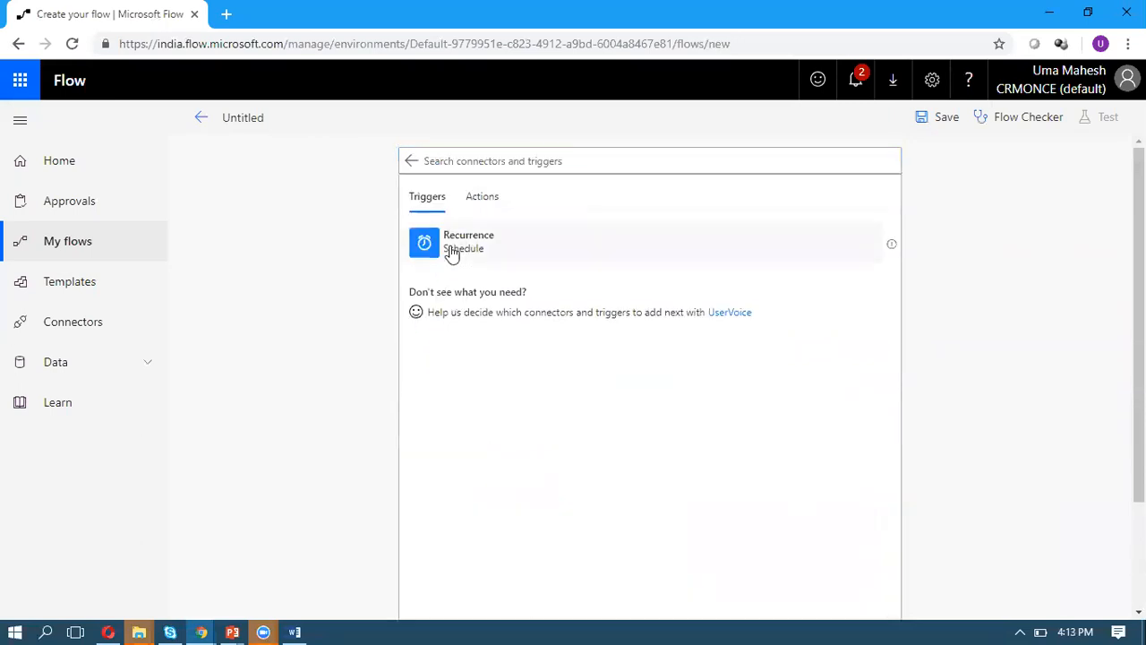
left_click(469, 241)
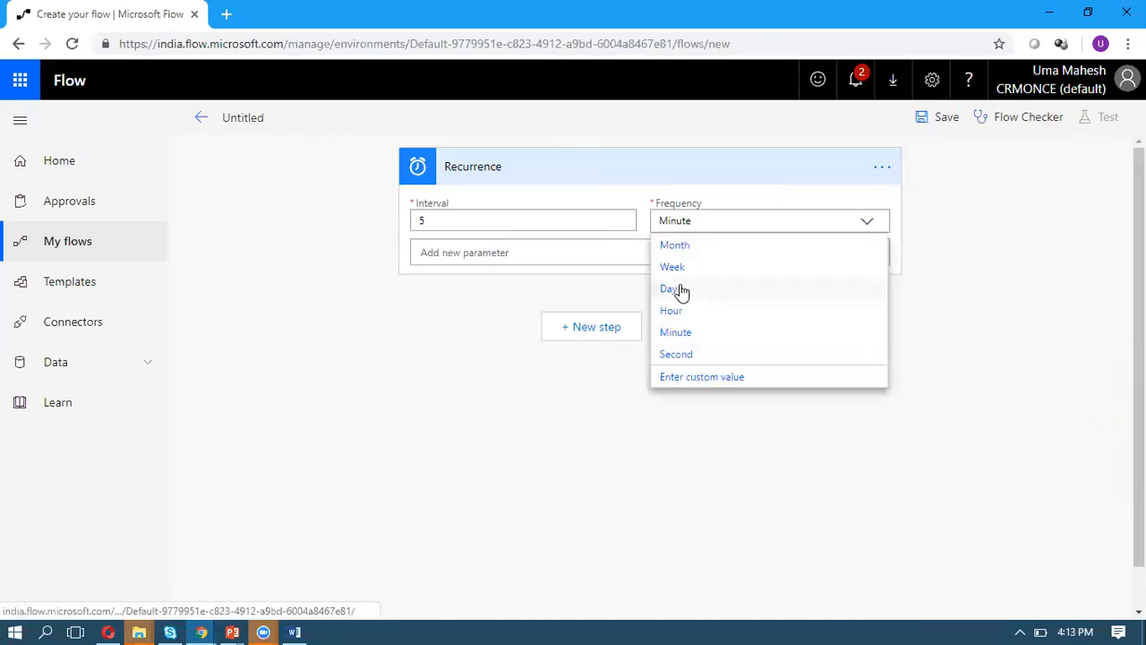
left_click(670, 286)
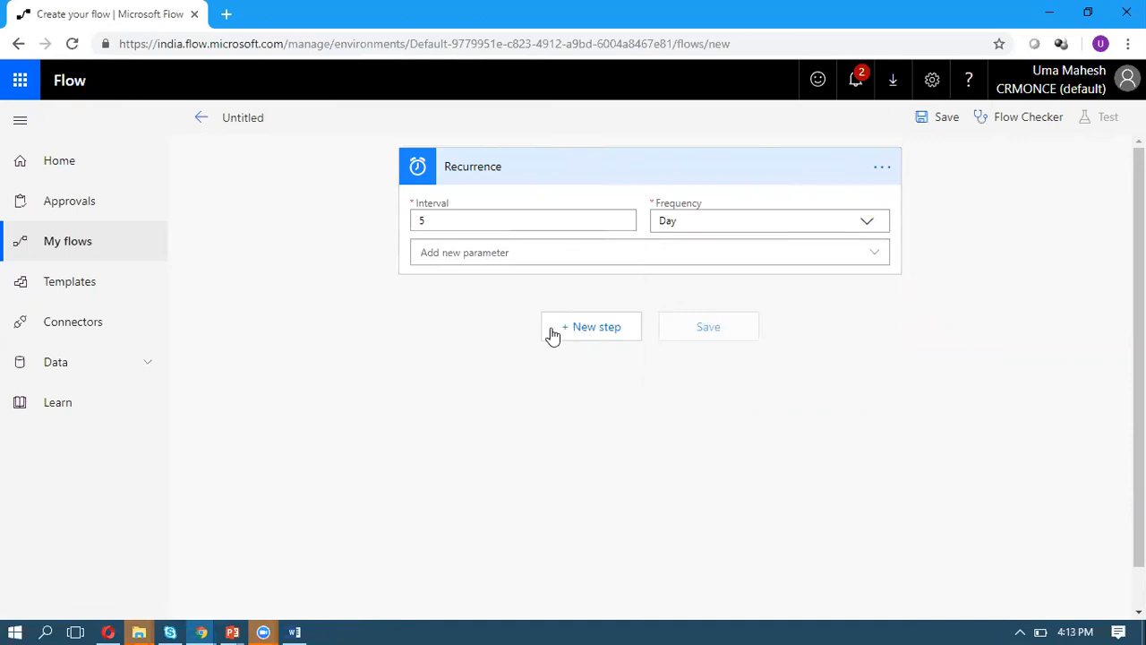
- Add a Google Drive 'List files in folder' action targeting the Azure -Integrations folder
left_click(591, 326)
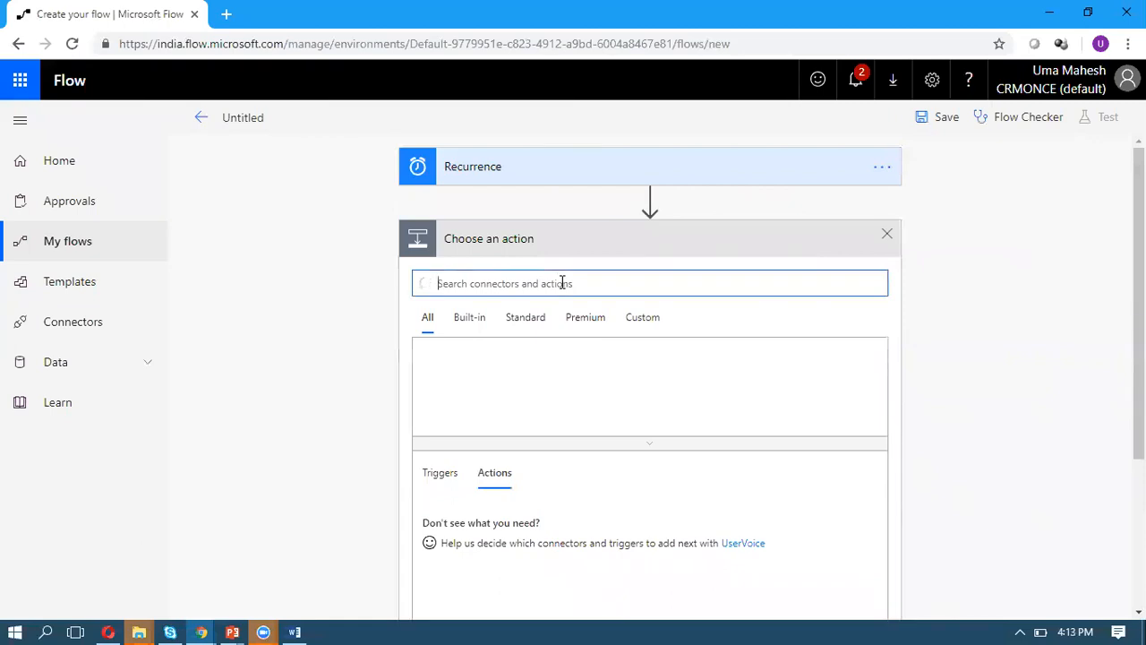
type("g")
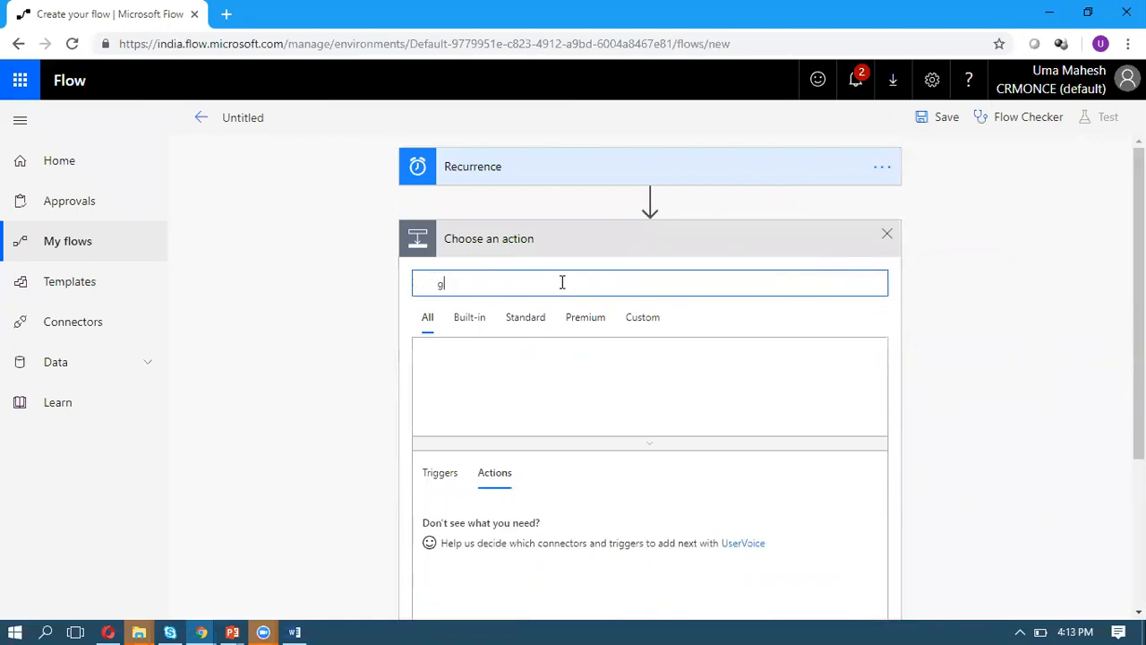
type("oogle")
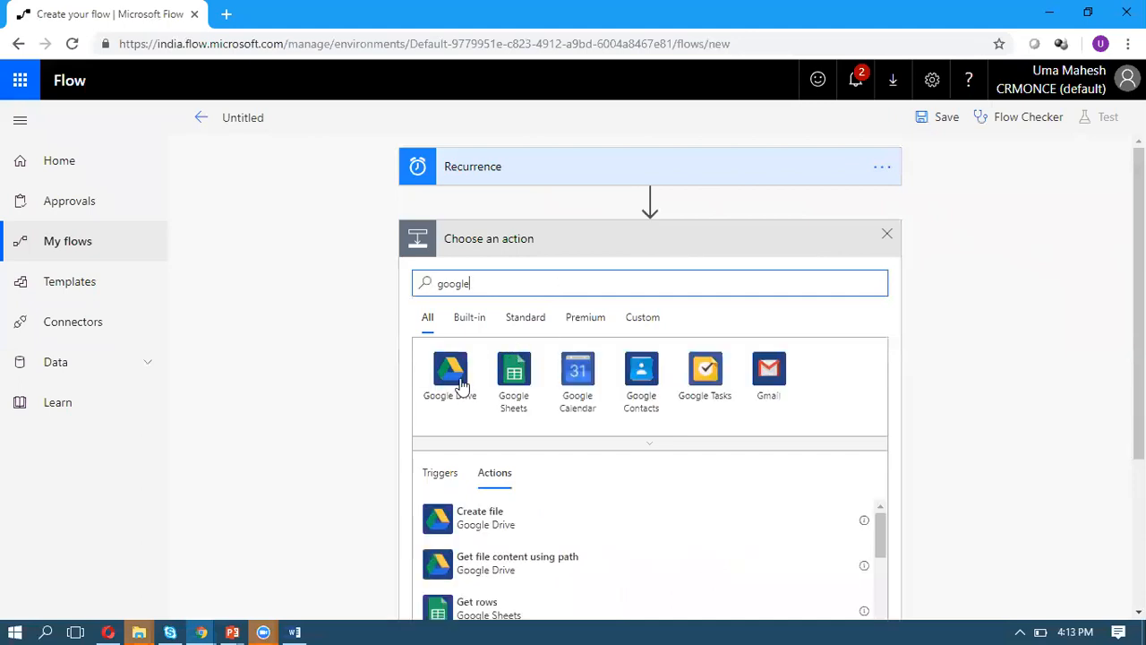
left_click(450, 368)
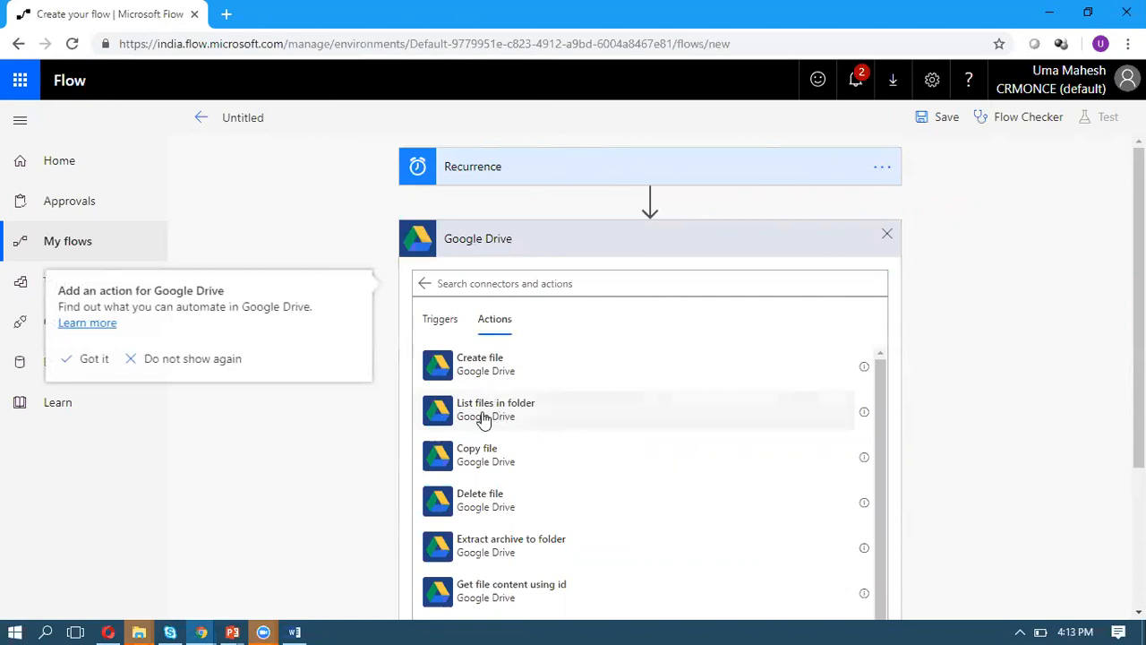
mouse_move(516, 412)
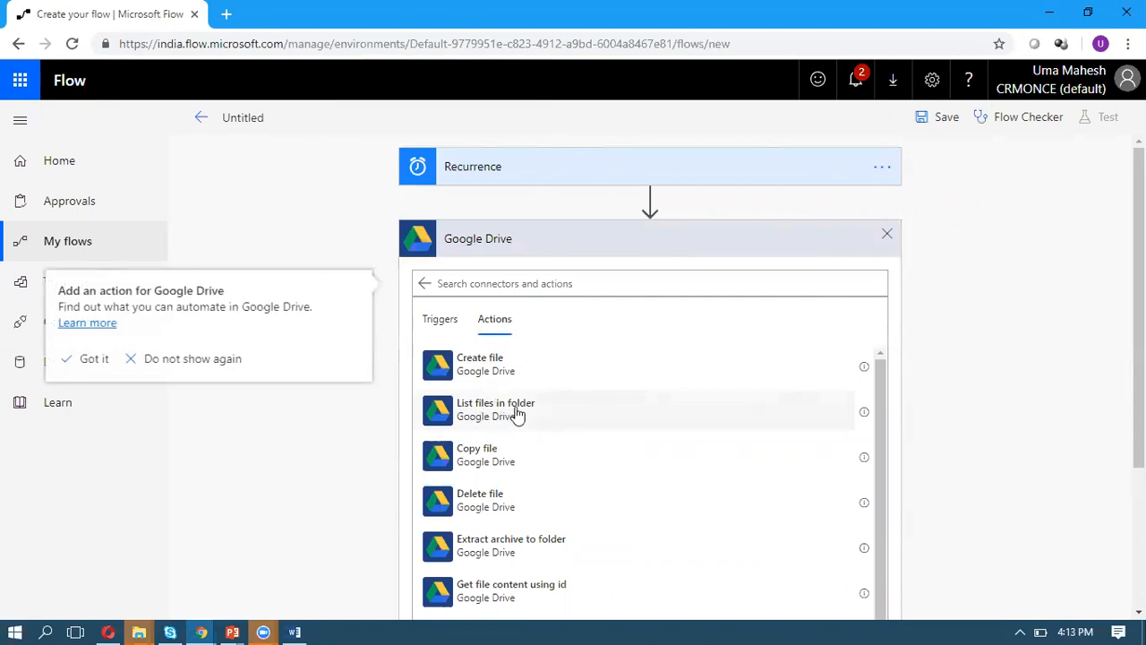
mouse_move(493, 414)
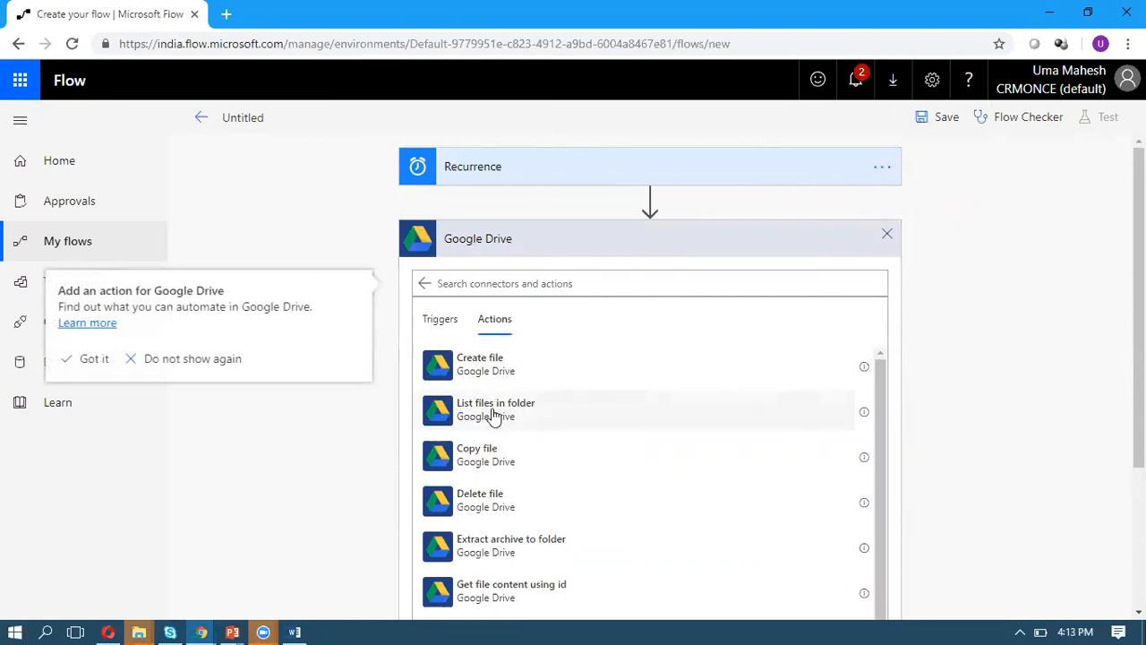
left_click(495, 408)
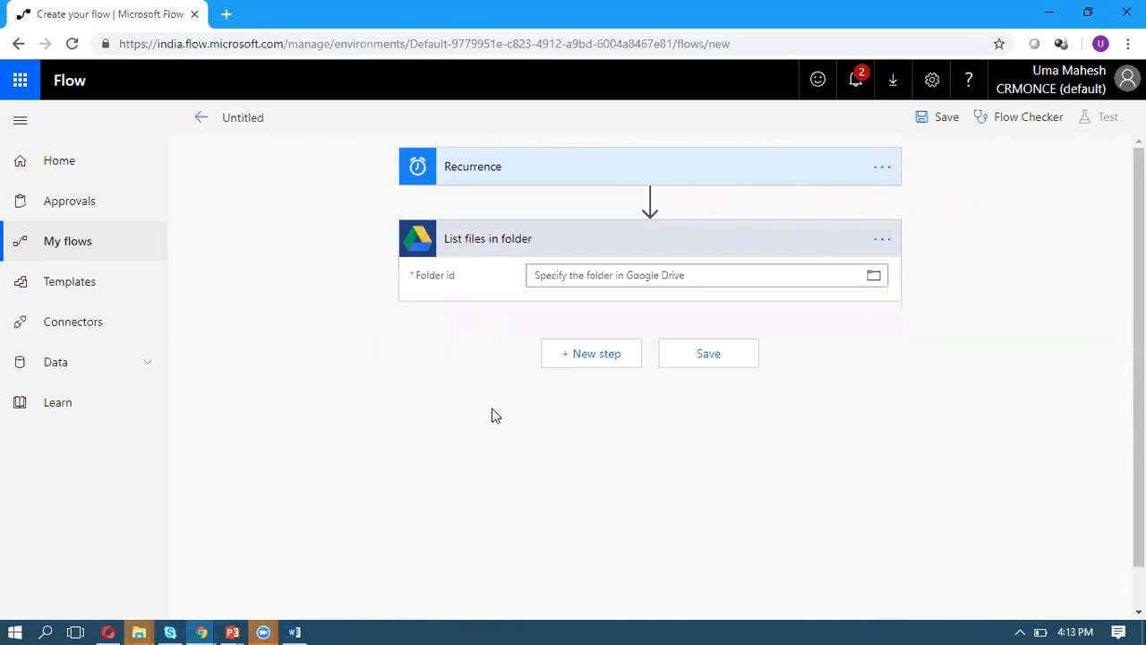
mouse_move(874, 279)
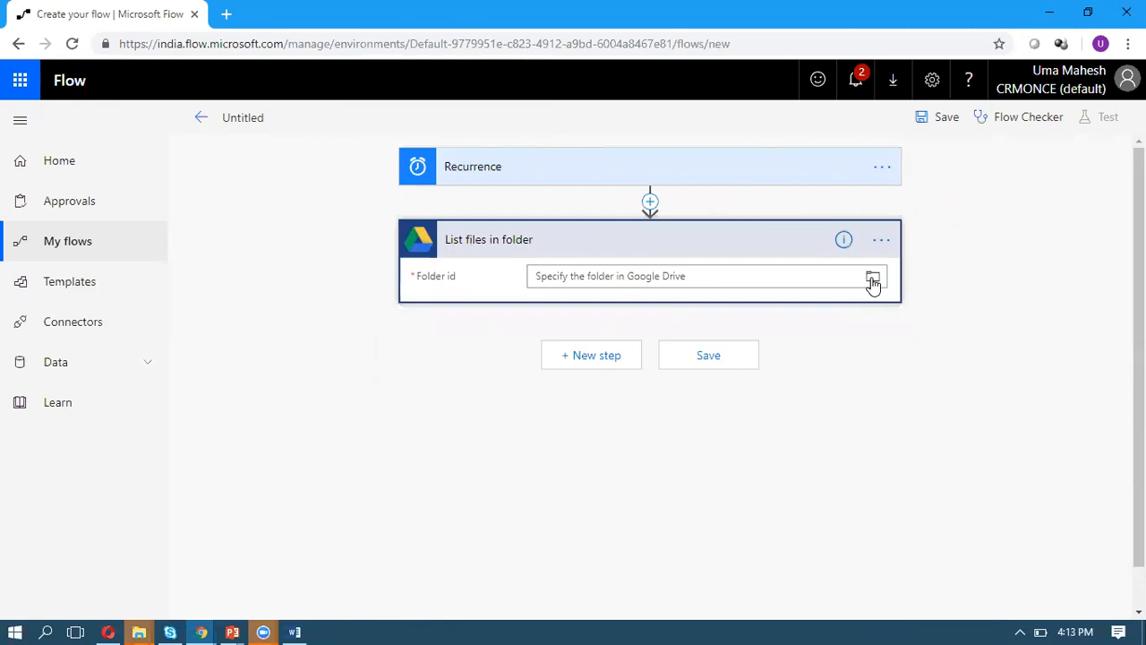
left_click(872, 282)
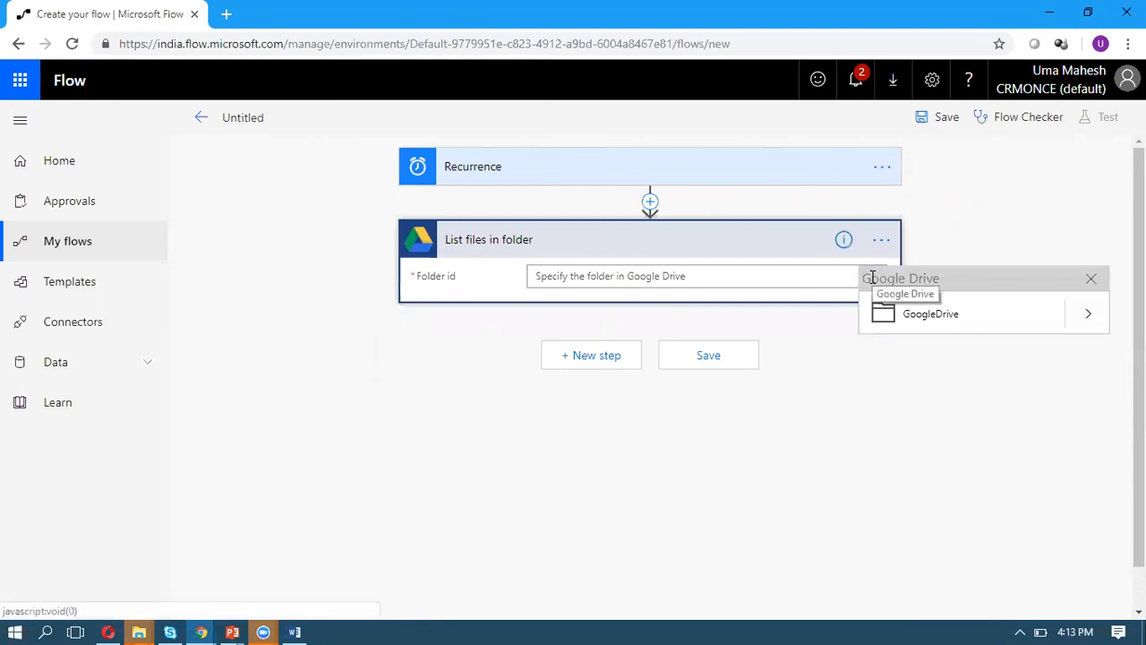
mouse_move(968, 296)
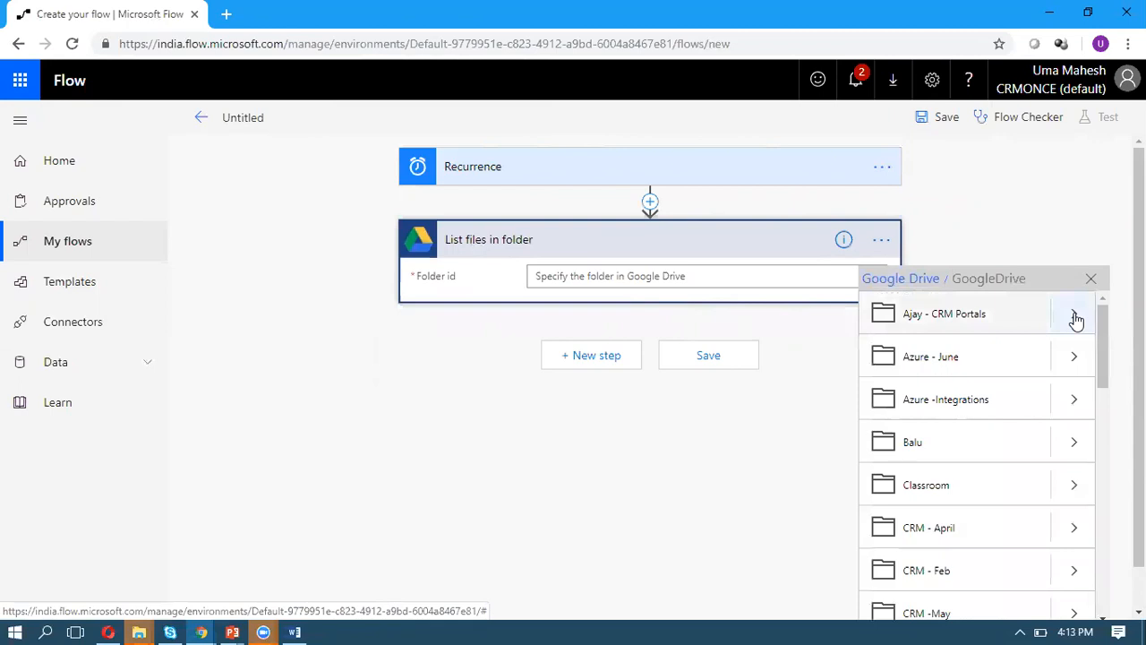
left_click(945, 398)
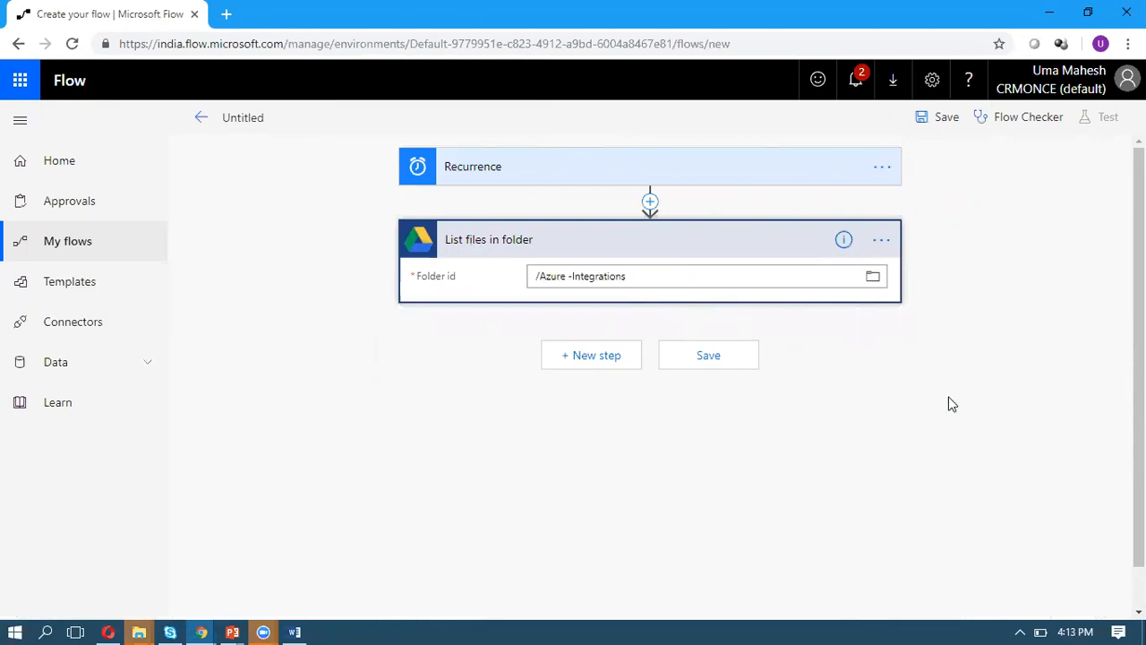
mouse_move(734, 308)
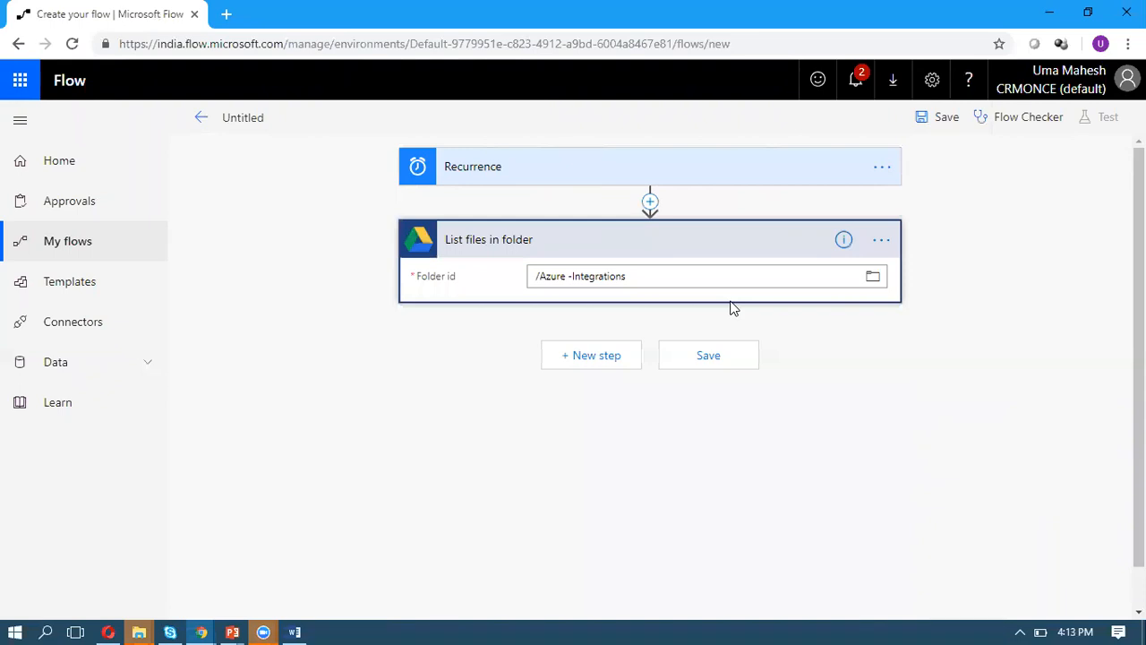
left_click(558, 276)
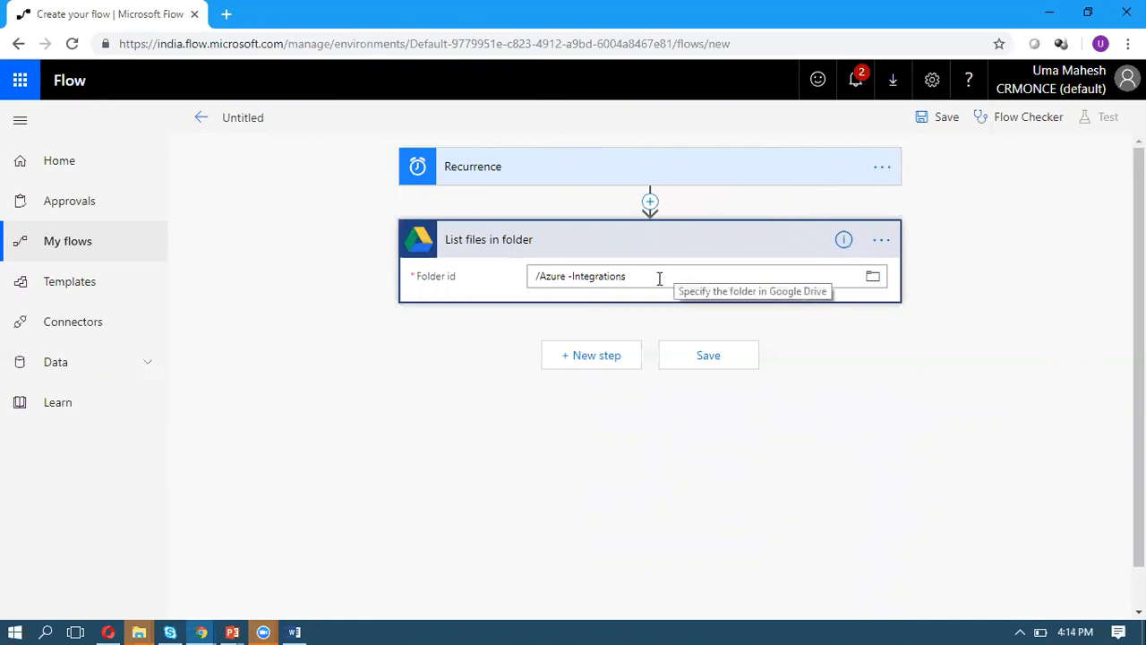
mouse_move(723, 296)
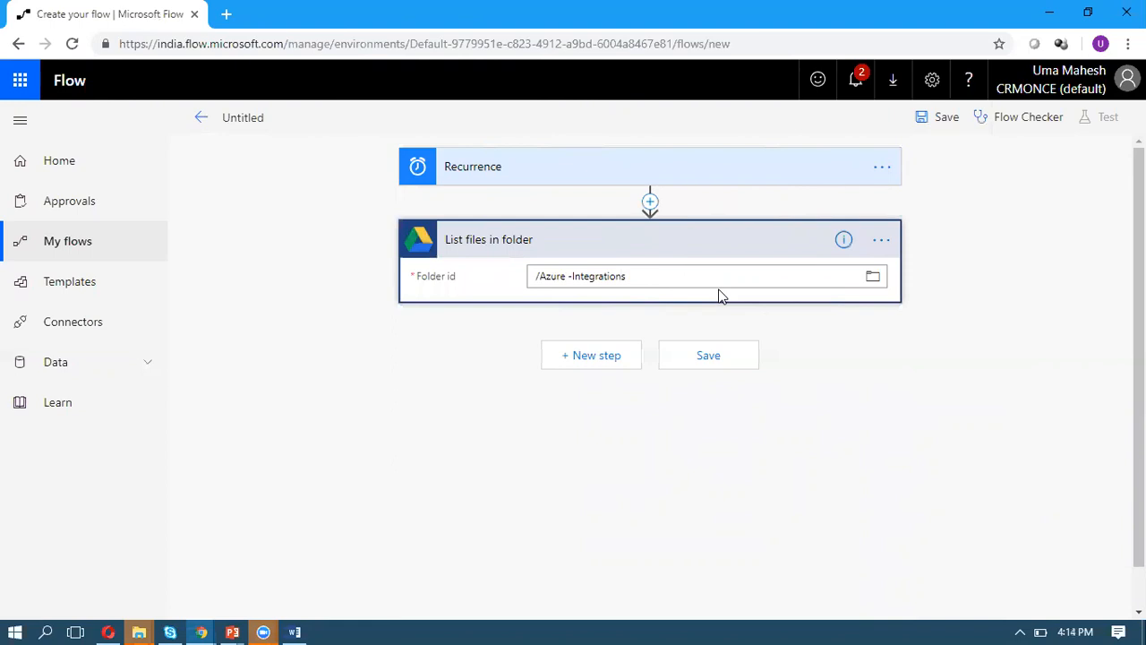
- Add a Control 'Apply to each' loop over the Body of List files in folder
left_click(591, 355)
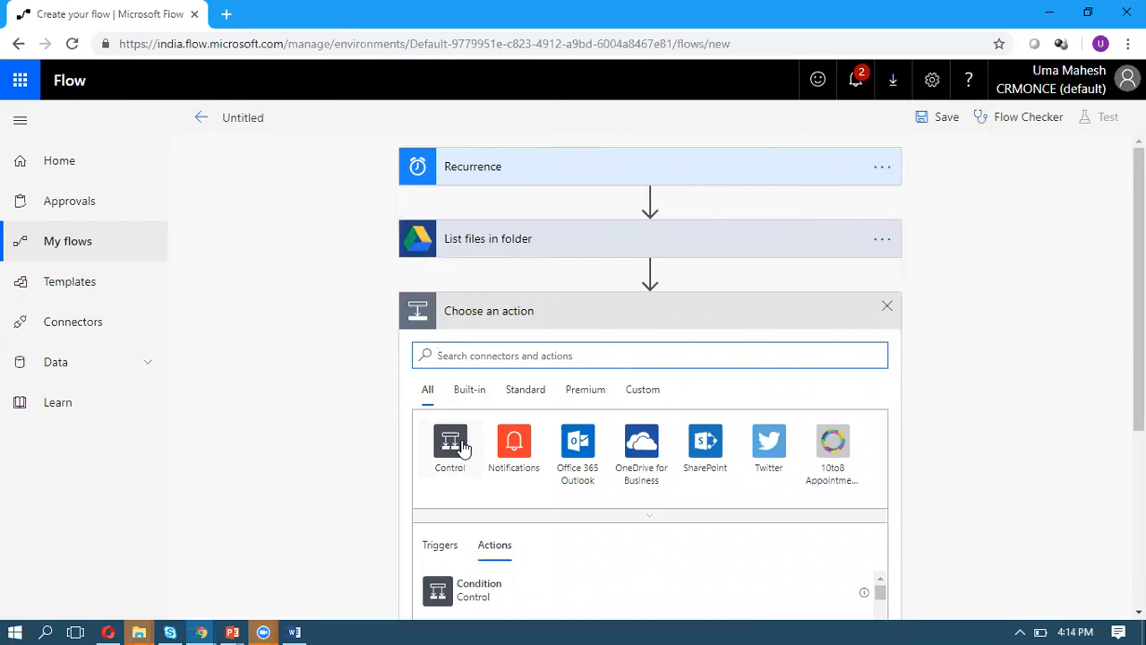
left_click(450, 447)
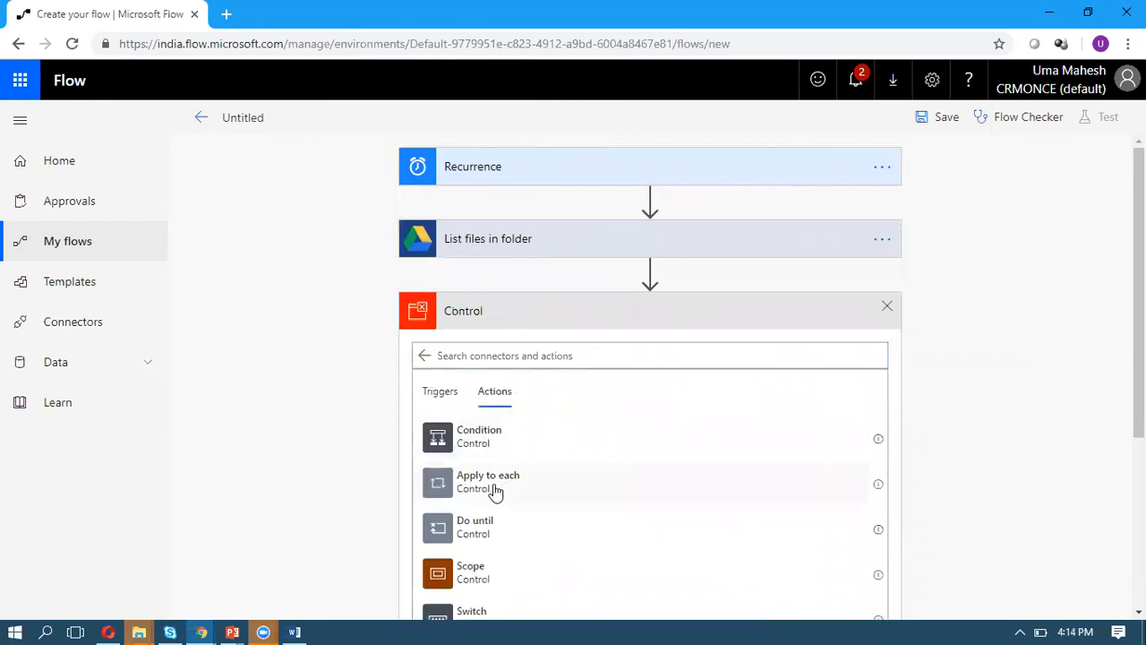
left_click(487, 482)
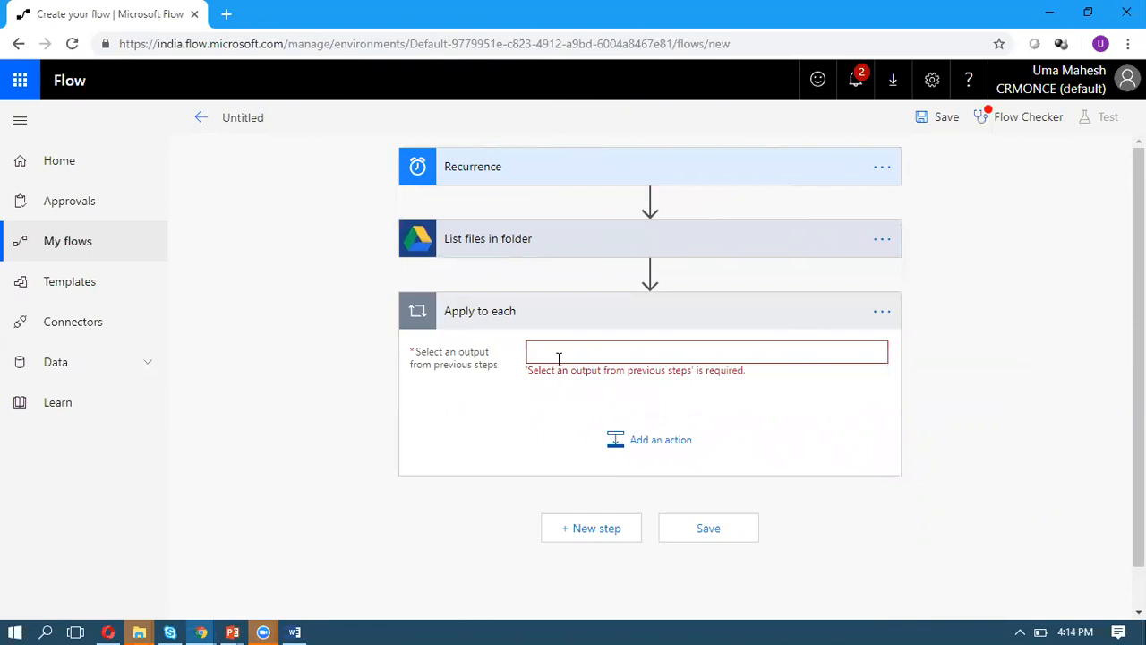
left_click(706, 351)
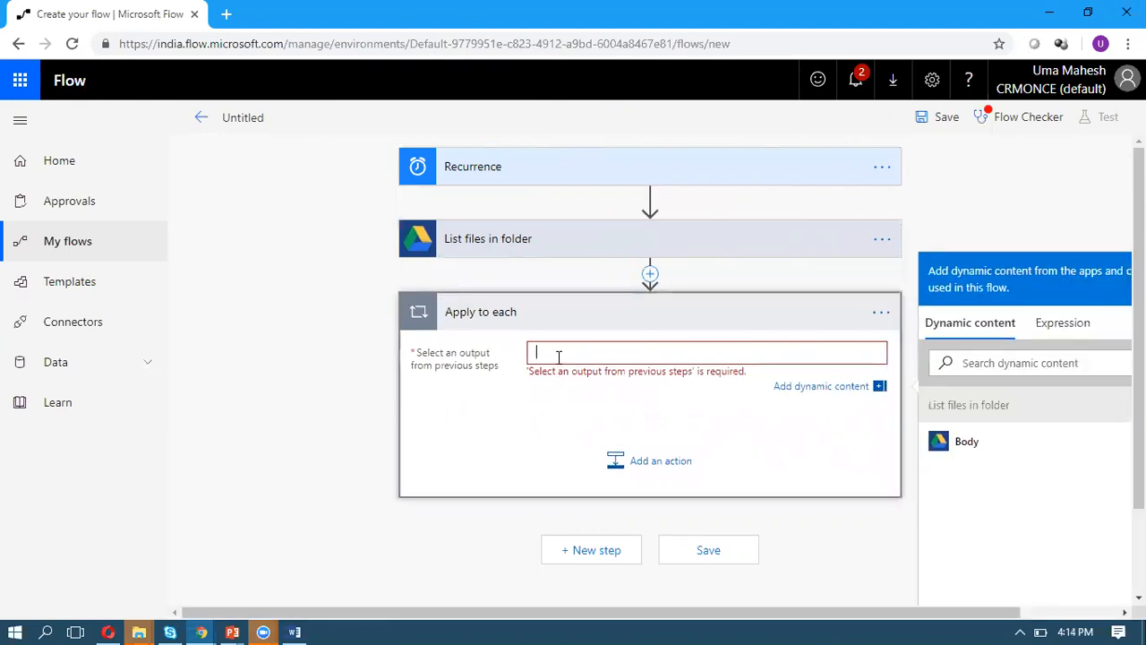
mouse_move(675, 405)
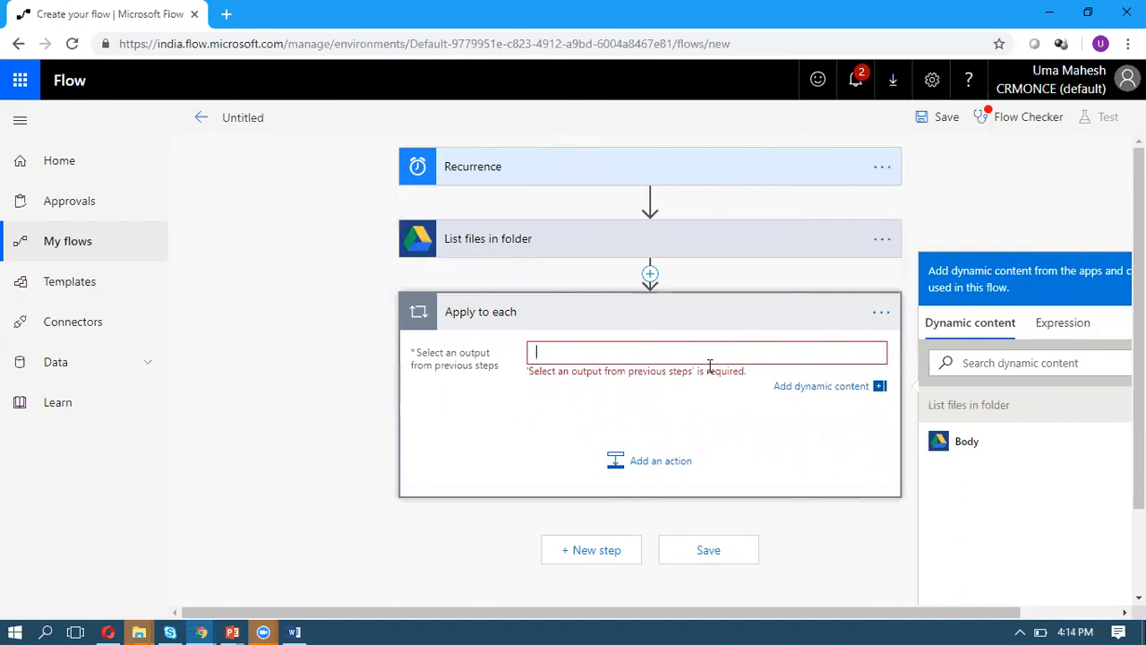
left_click(967, 441)
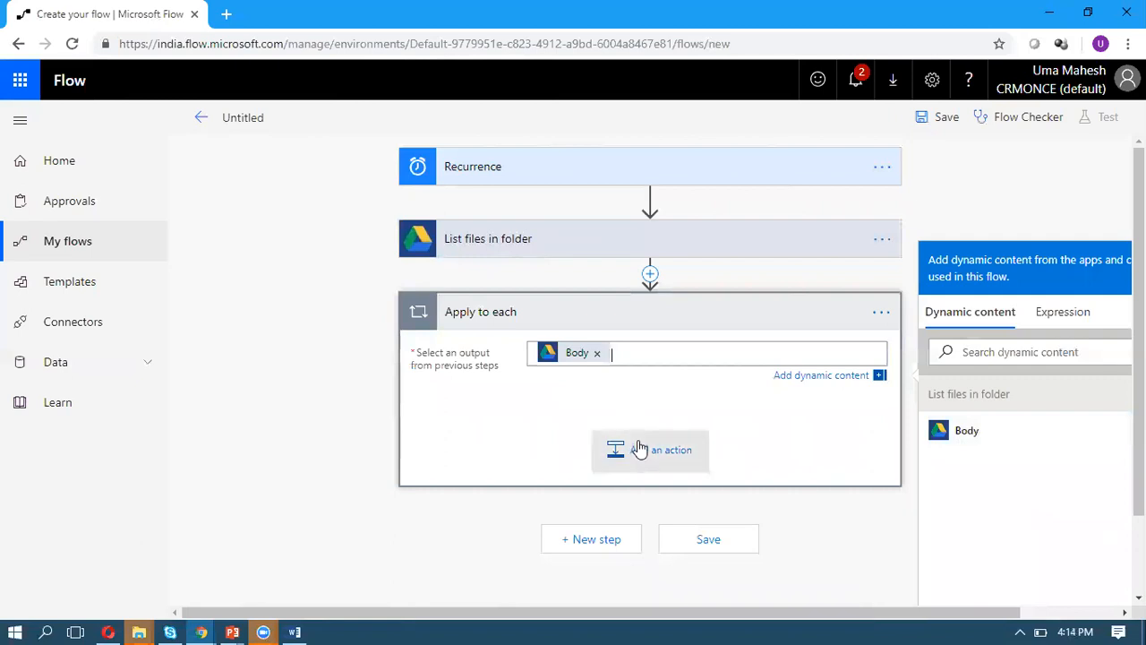
left_click(648, 449)
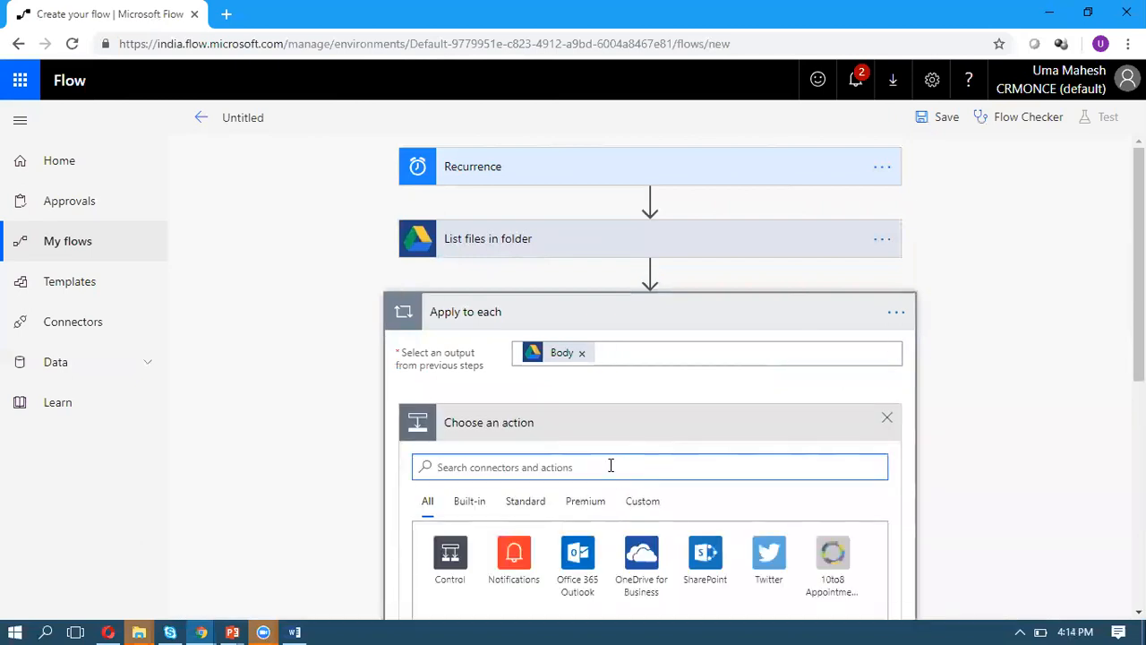
- Inside the loop, add Google Drive 'Get file content using id' with File id set to Id
type("goo")
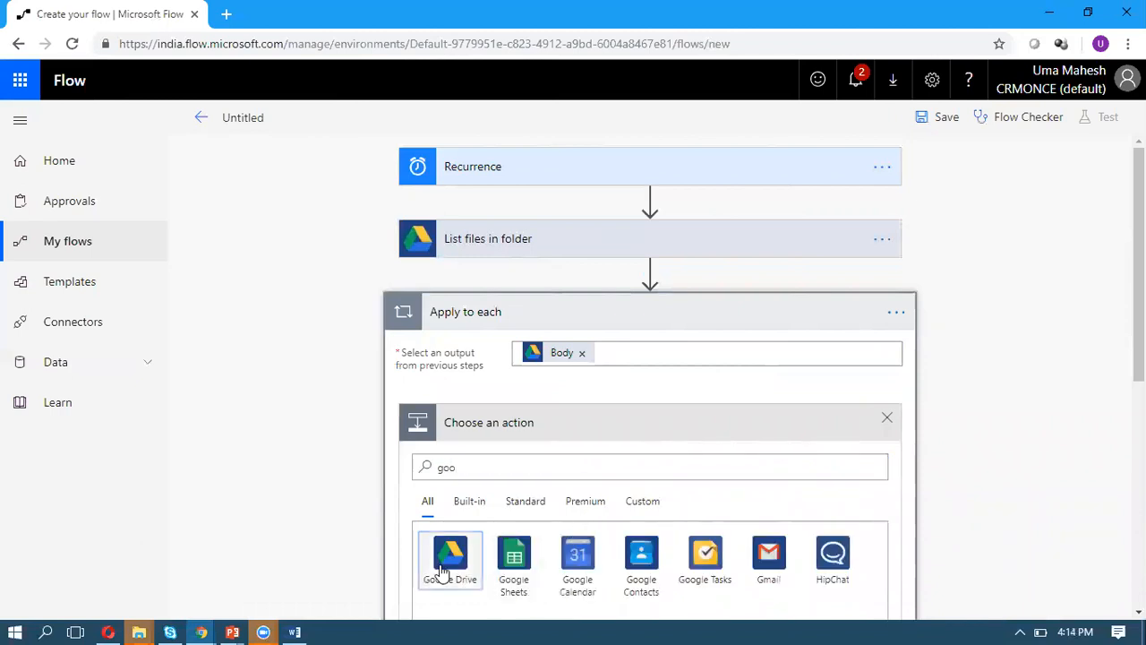
left_click(450, 556)
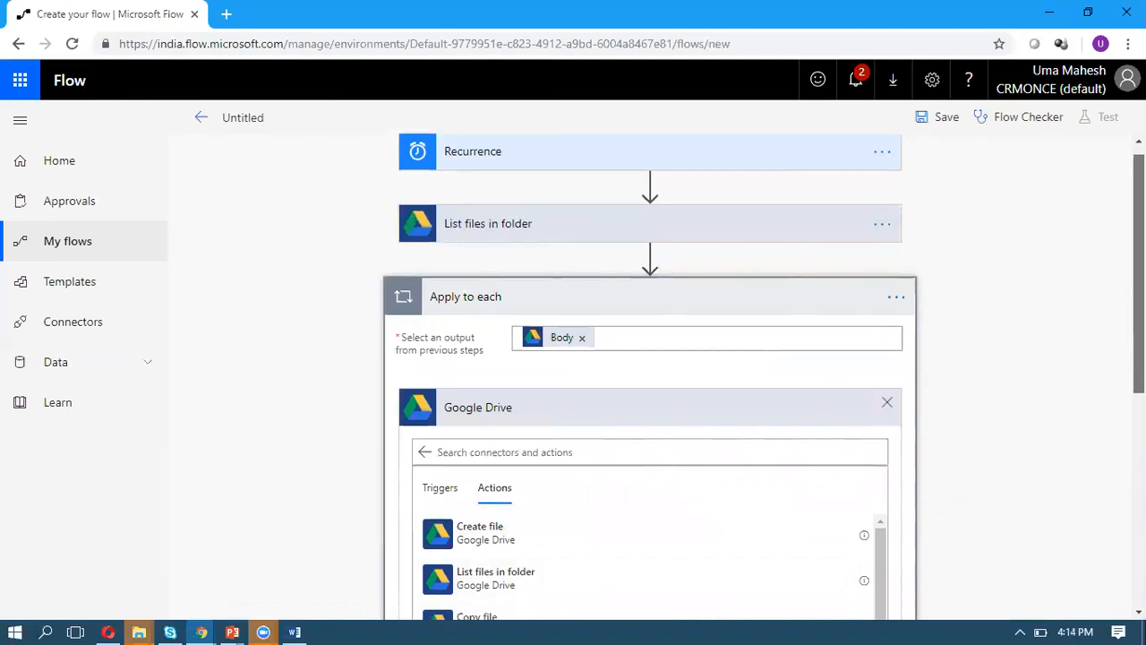
scroll("down", 3)
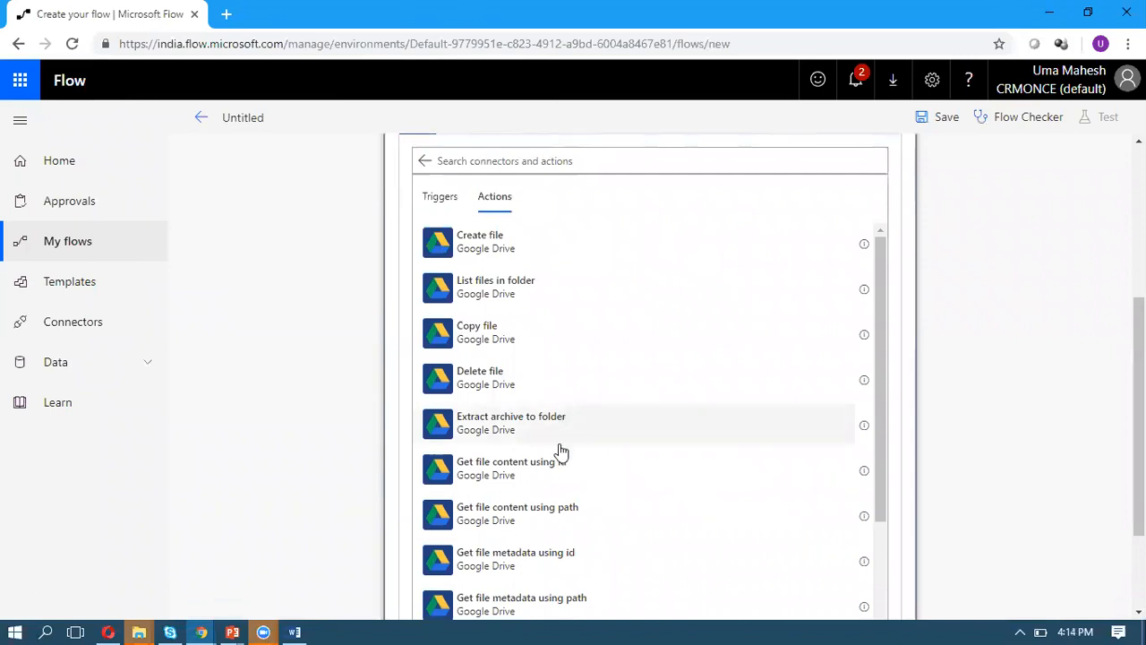
mouse_move(509, 475)
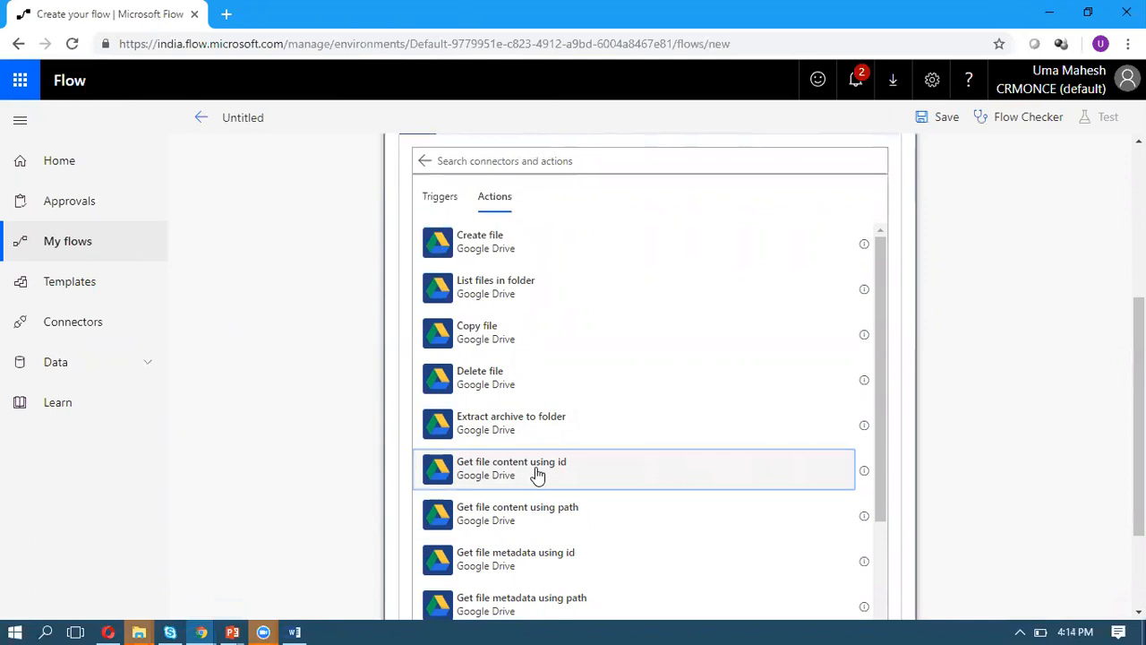
left_click(513, 468)
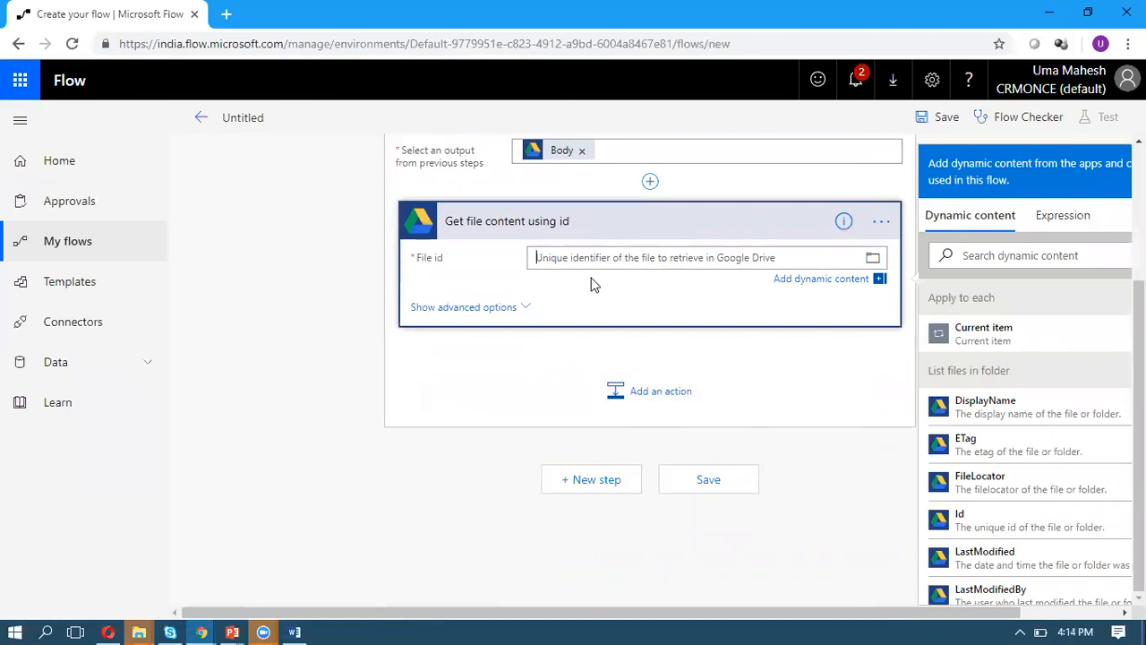
mouse_move(625, 183)
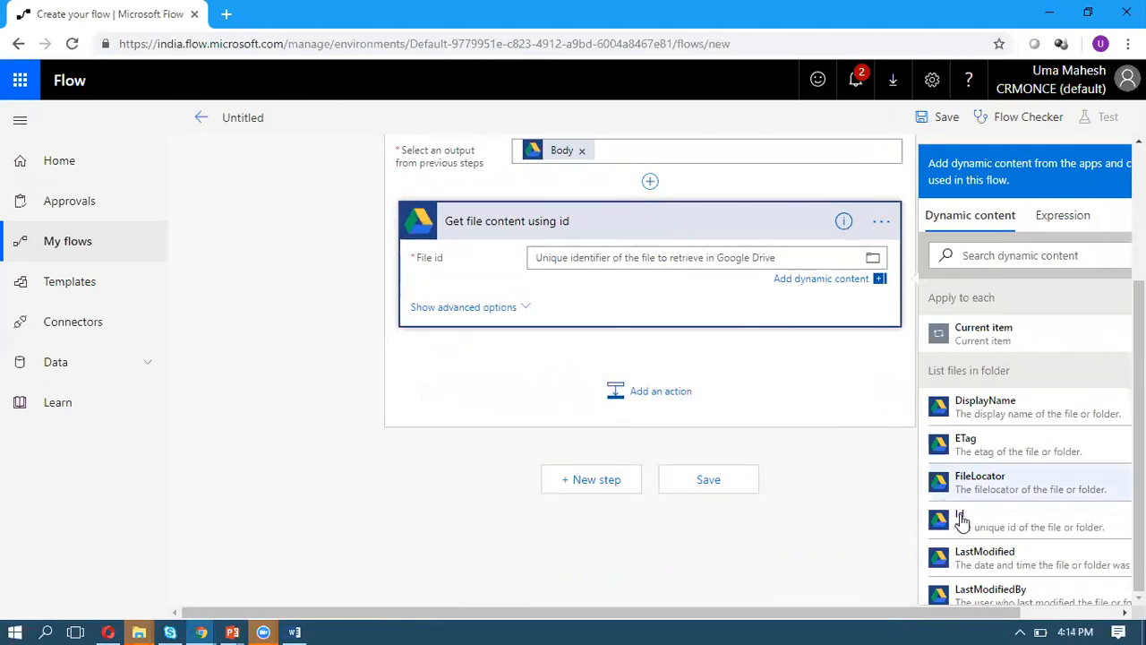
left_click(960, 519)
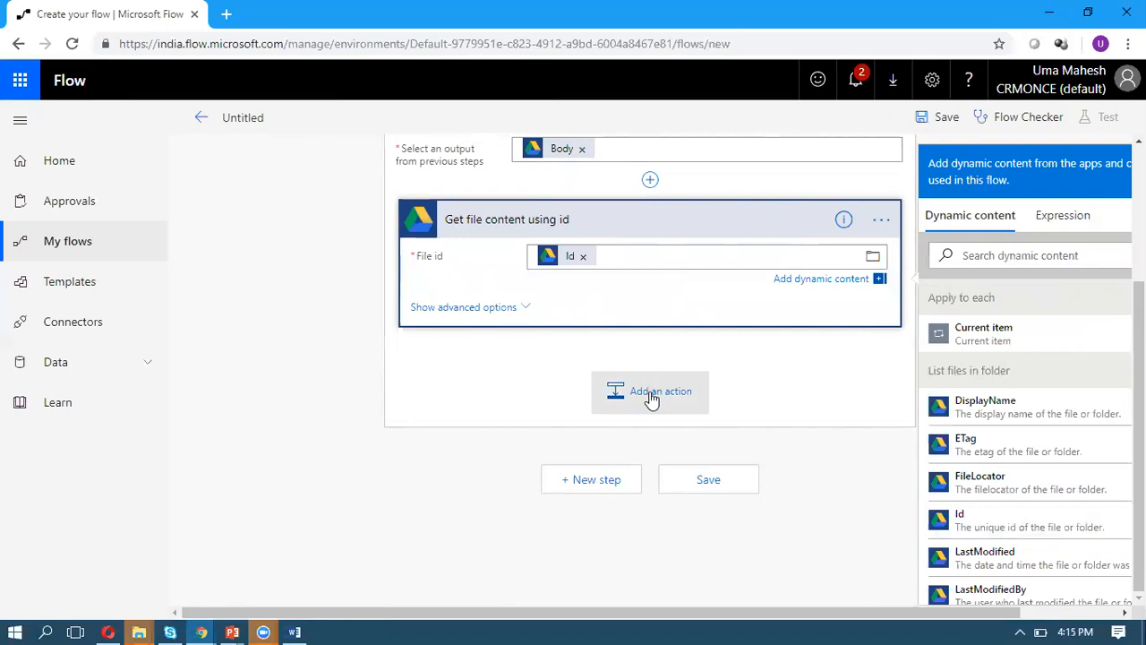
left_click(650, 390)
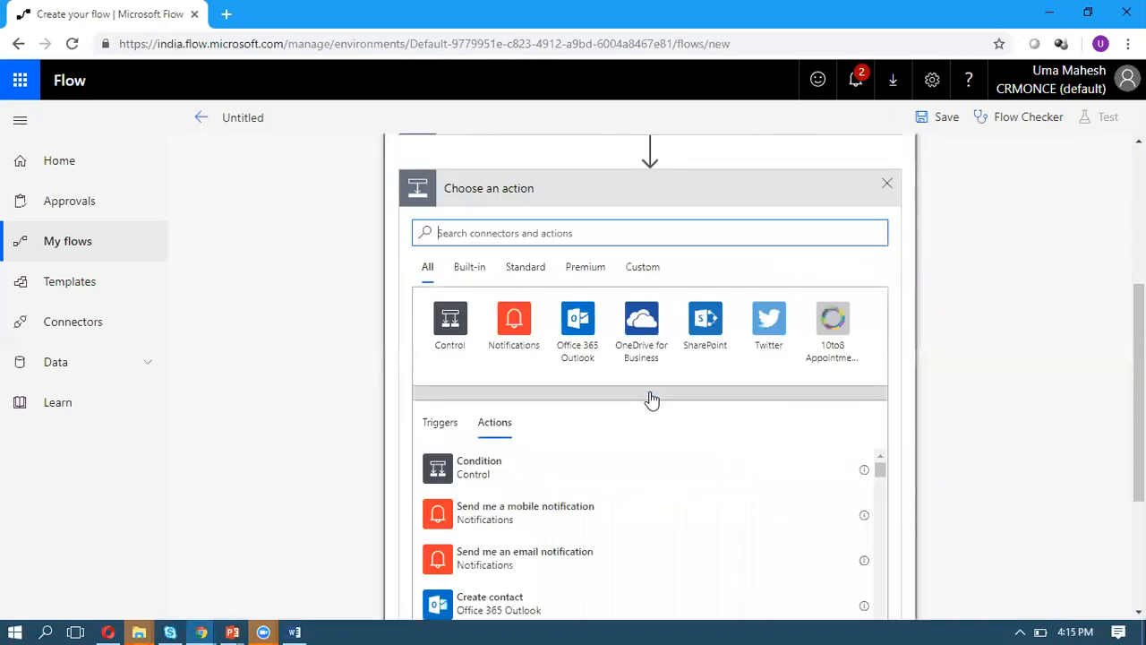
- Search 'sharepo', back out of Plumsail SP, and list the SharePoint connector's actions
type("share")
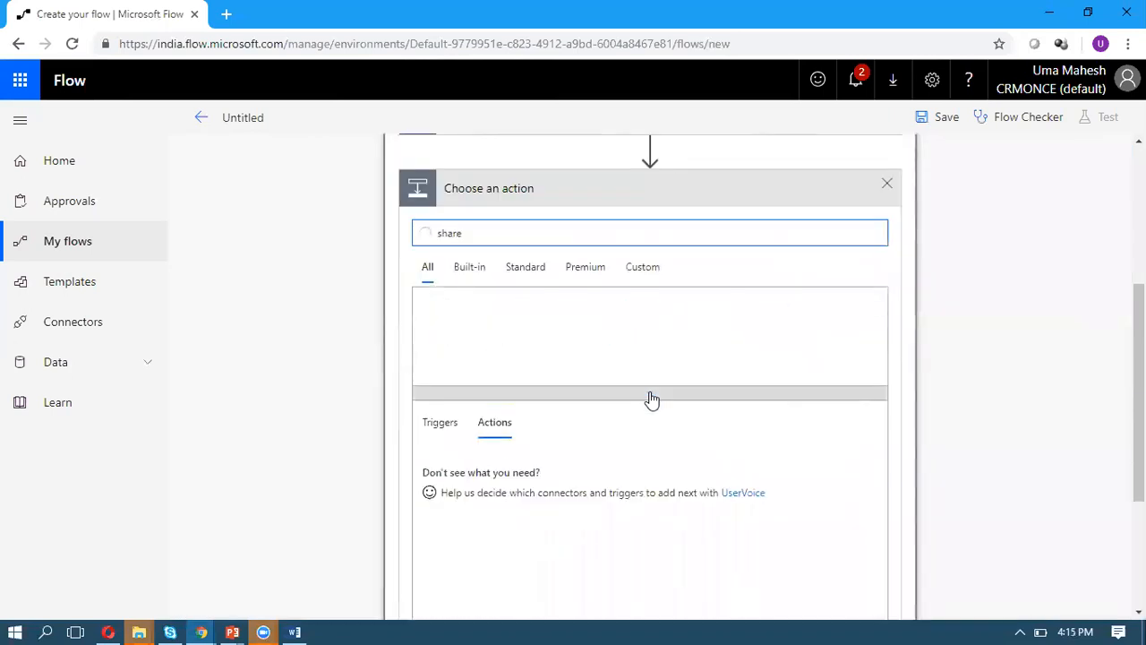
type("sharepo")
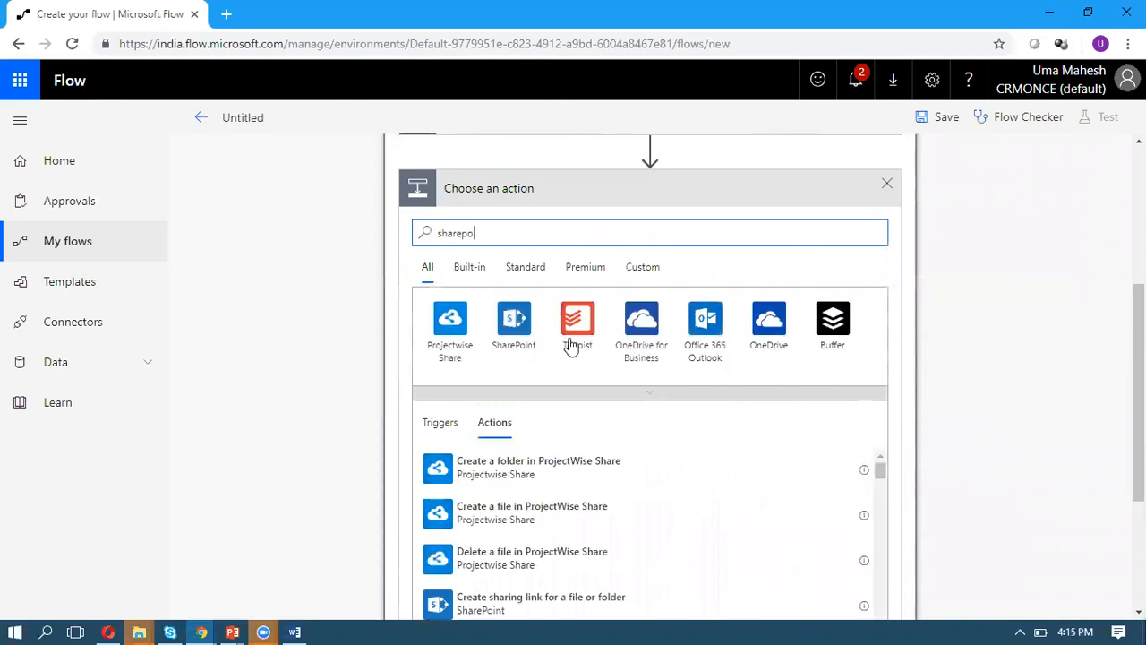
left_click(577, 319)
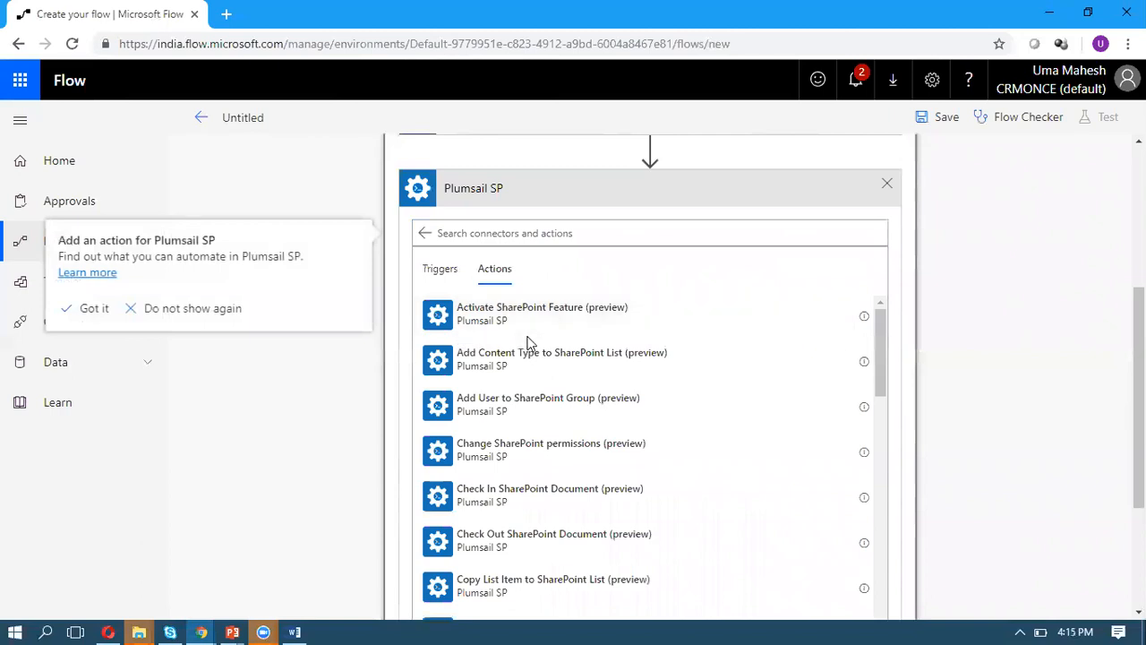
left_click(648, 233)
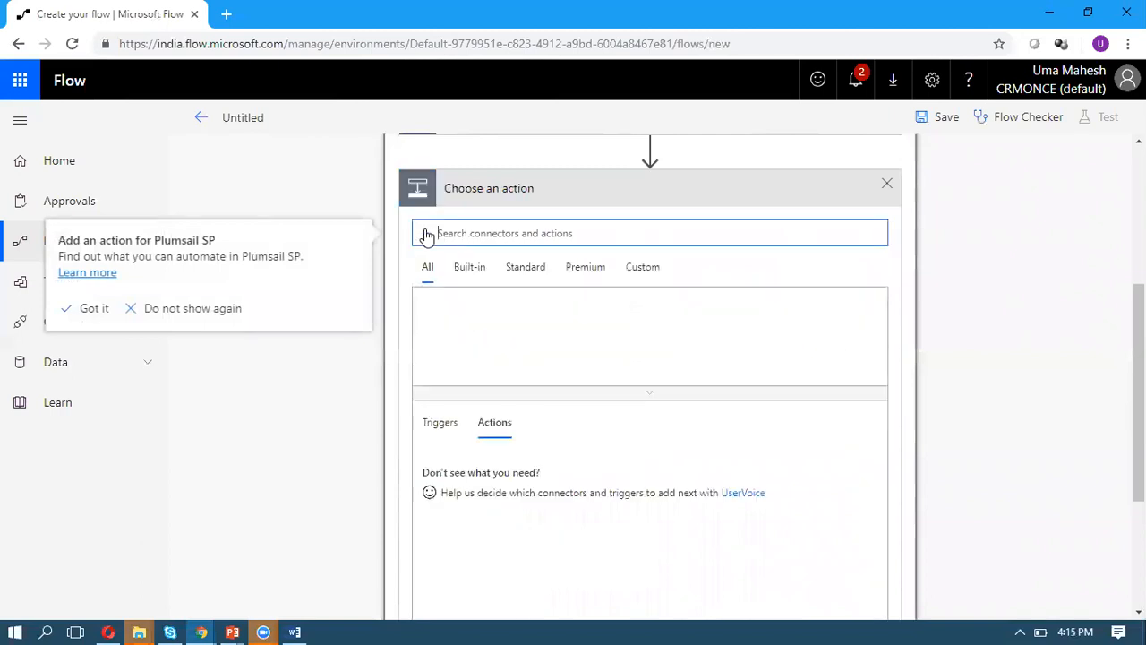
left_click(648, 232)
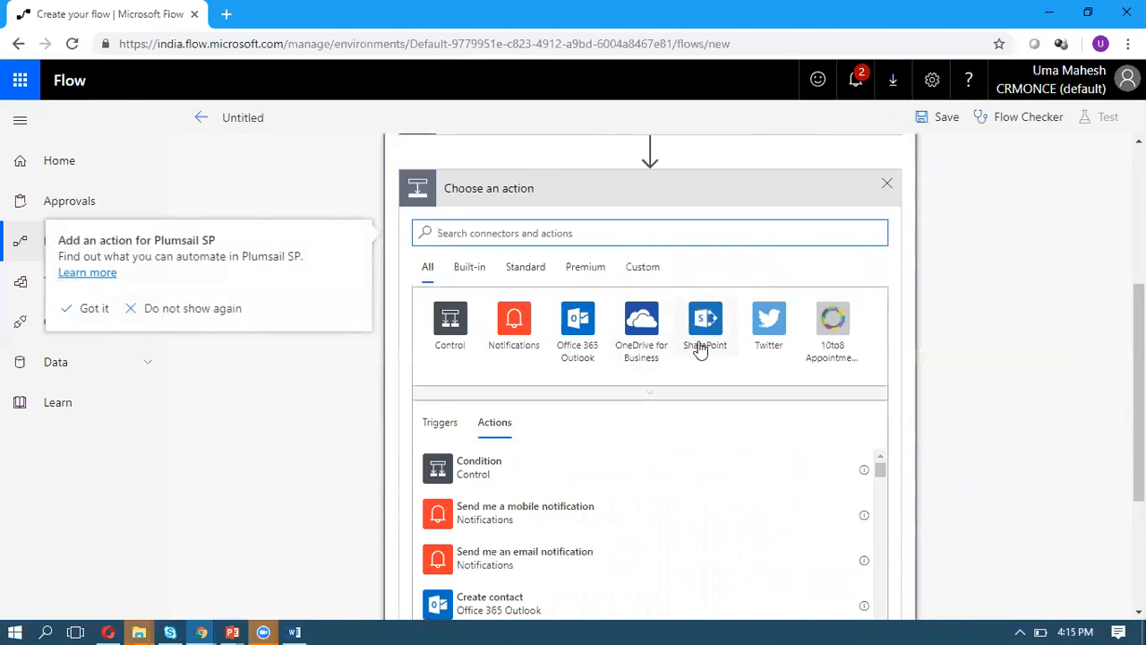
left_click(706, 322)
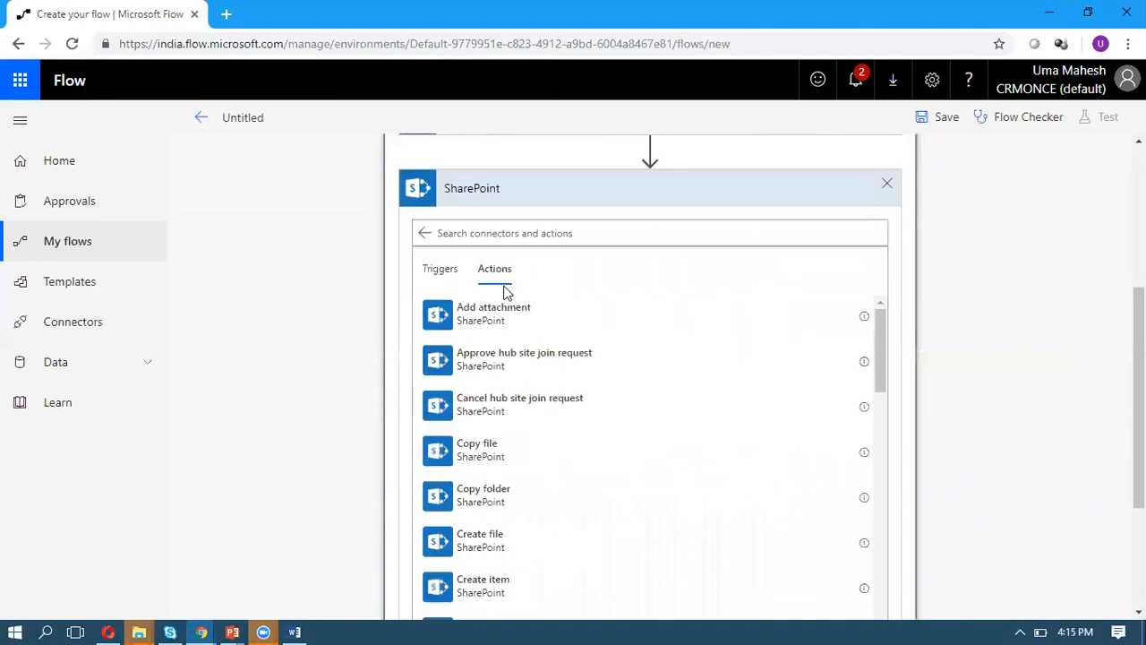
mouse_move(541, 360)
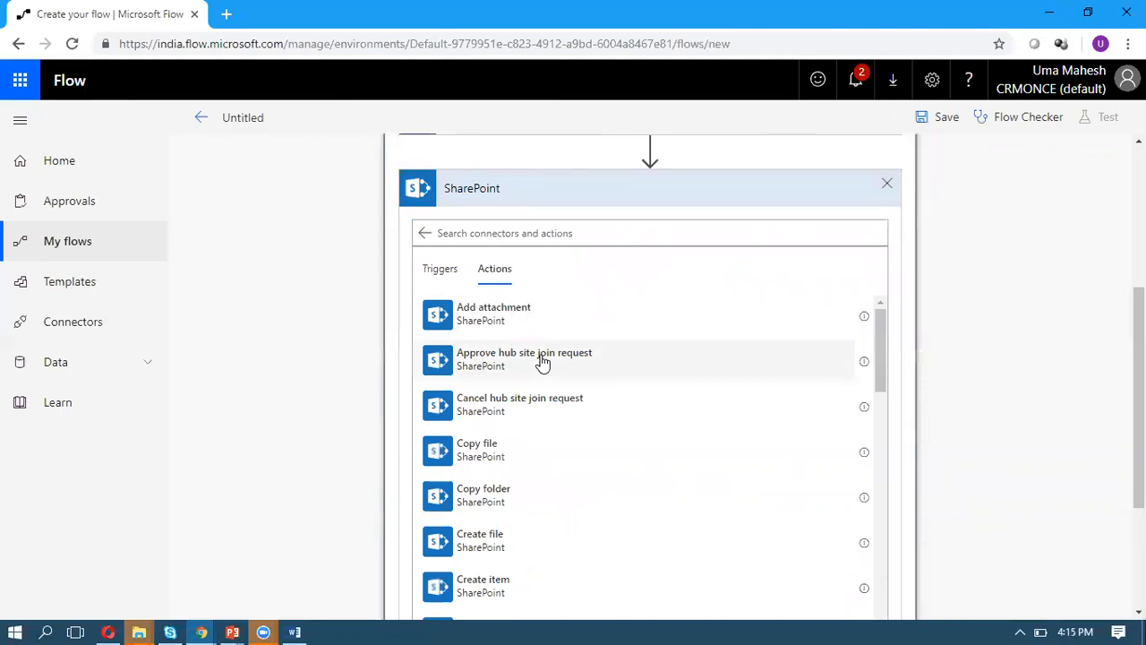
mouse_move(523, 315)
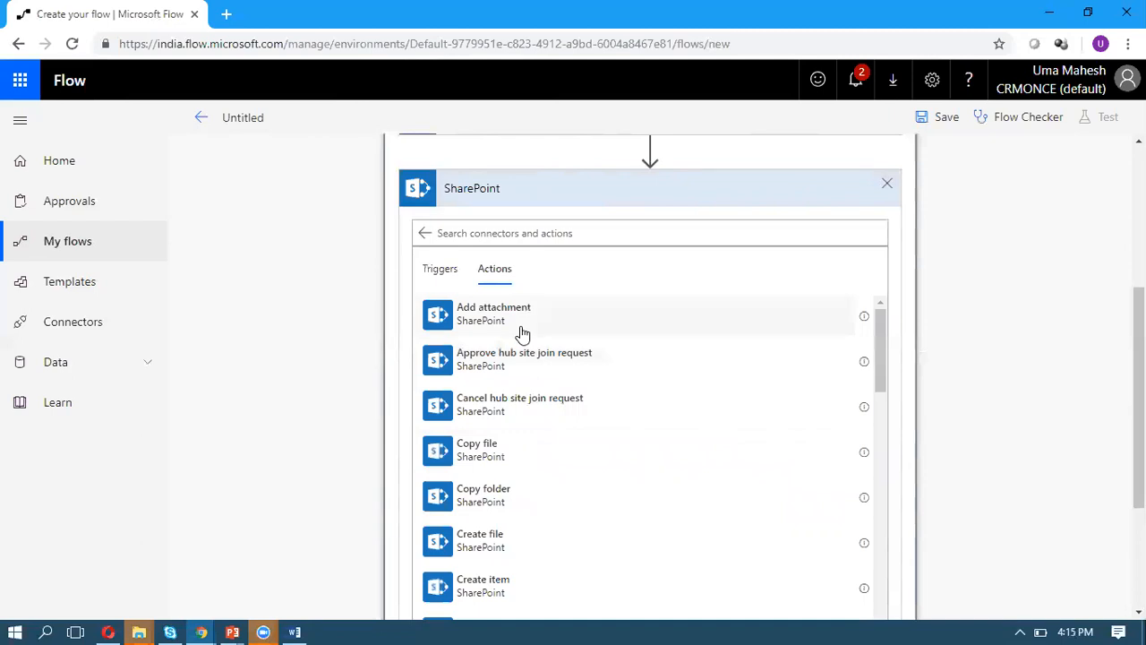
mouse_move(494, 541)
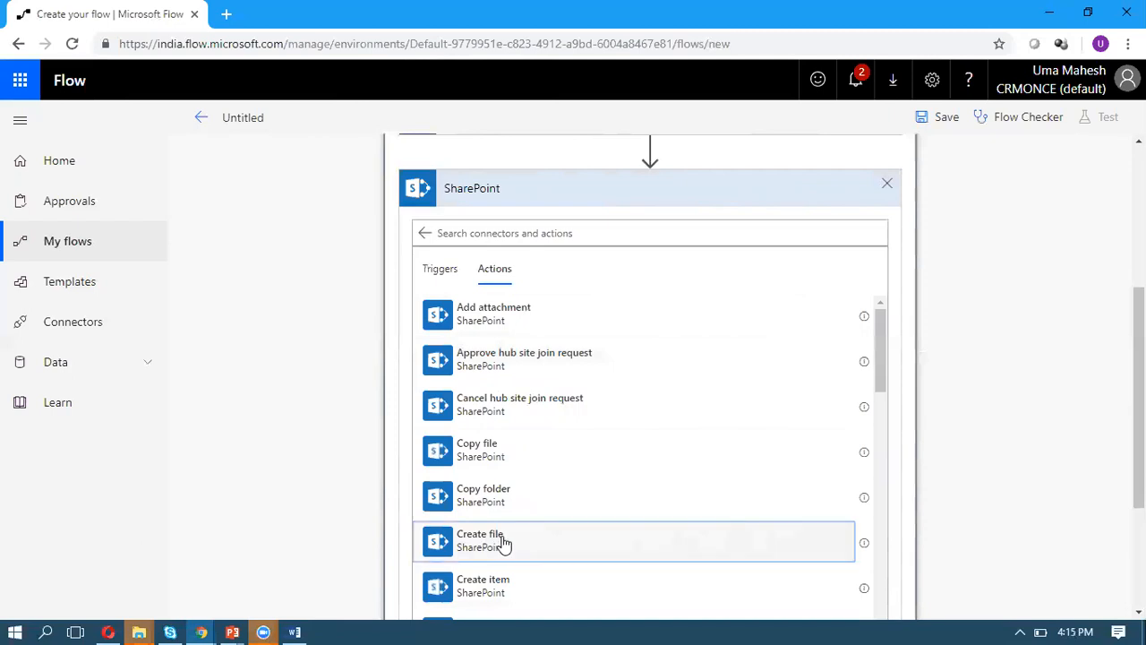
- Add a SharePoint 'Create file' action on the academic site and browse into Shared Documents
left_click(480, 541)
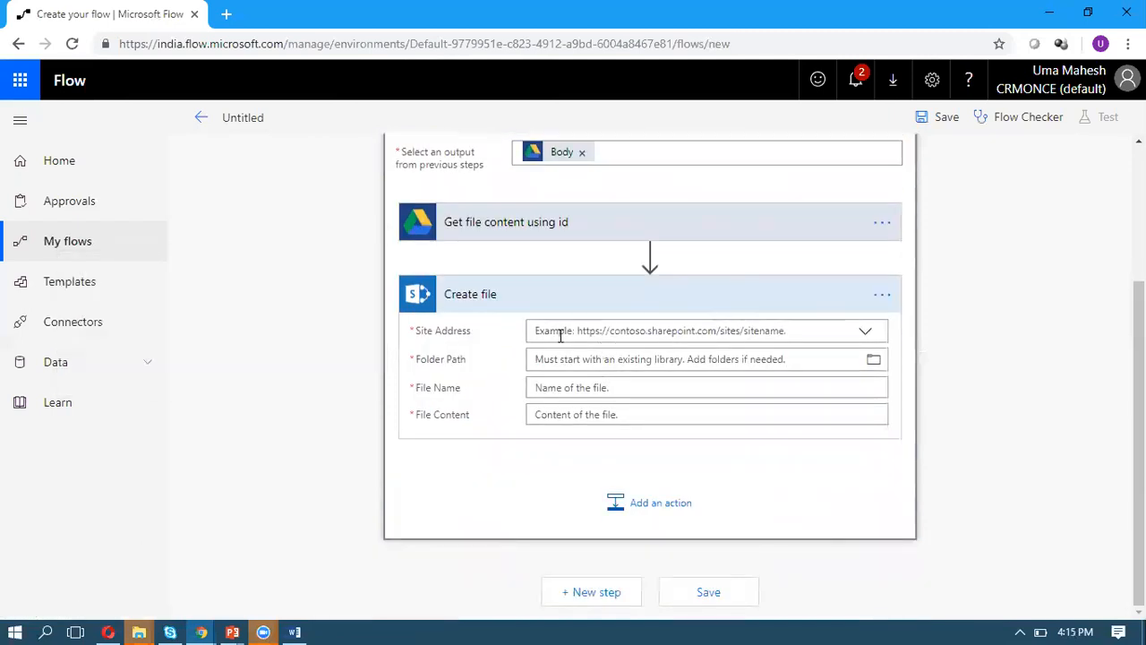
left_click(699, 329)
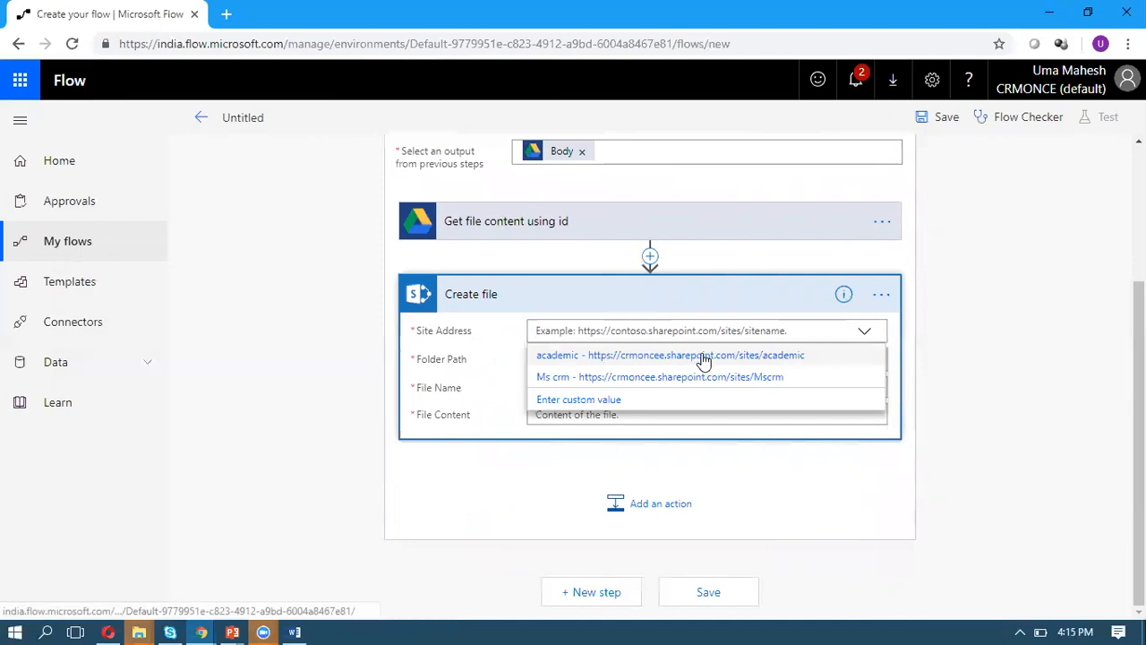
left_click(670, 354)
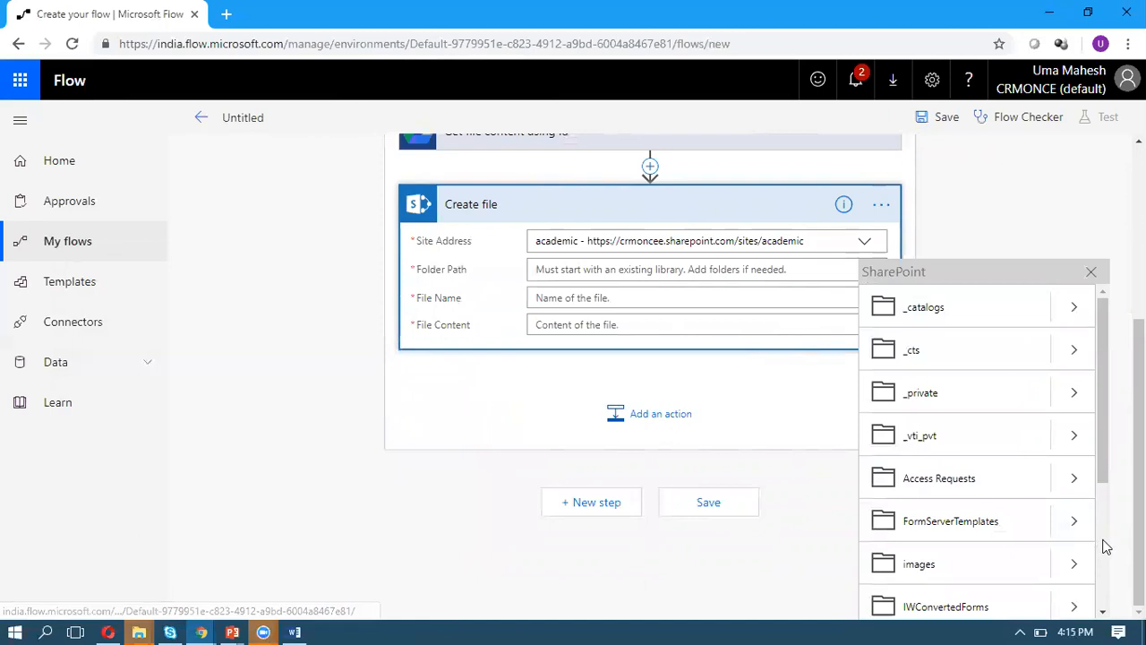
scroll("down", 3)
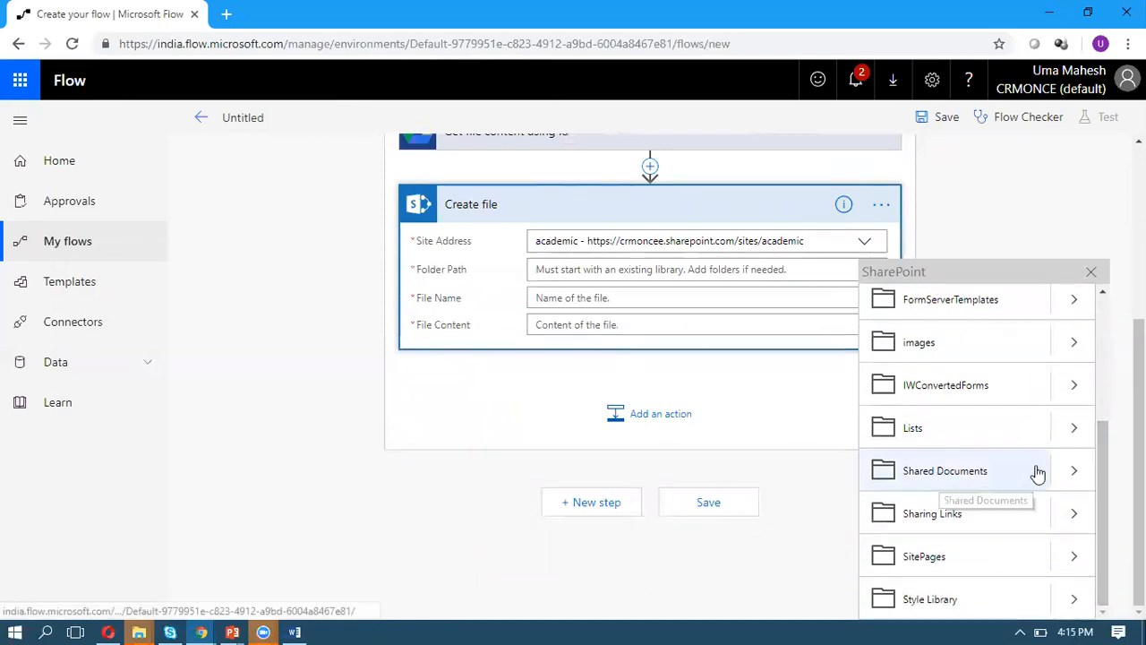
left_click(946, 469)
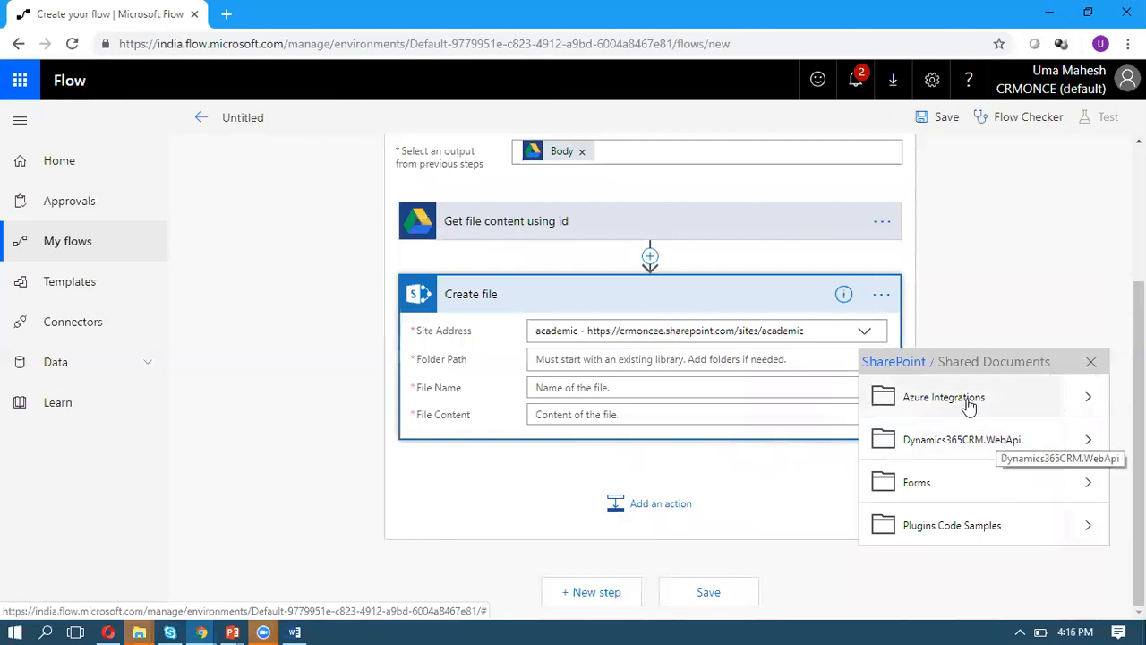
mouse_move(967, 403)
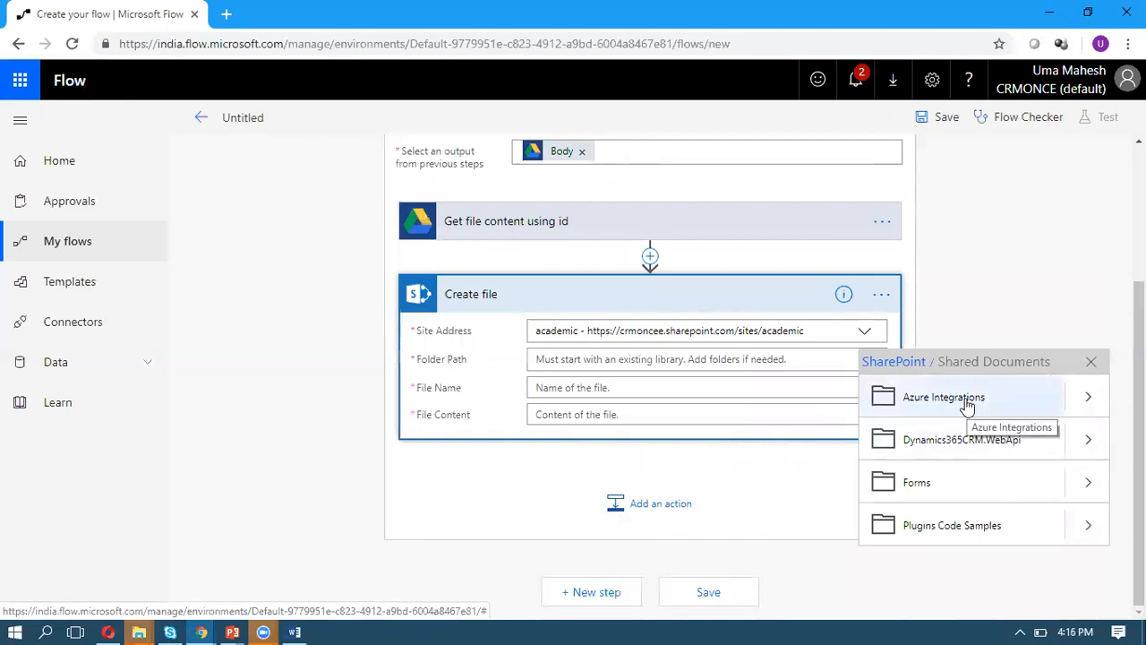
- Set the folder to Azure Integrations, File Name to Name, File Content to File Content, and save
left_click(942, 397)
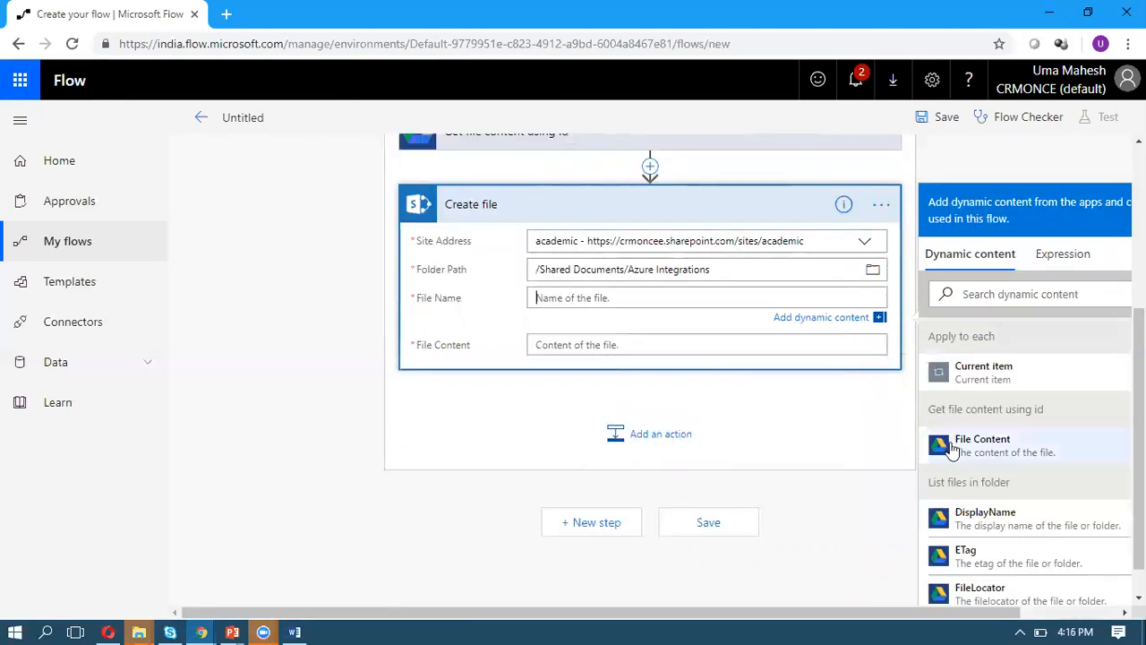
scroll("down", 3)
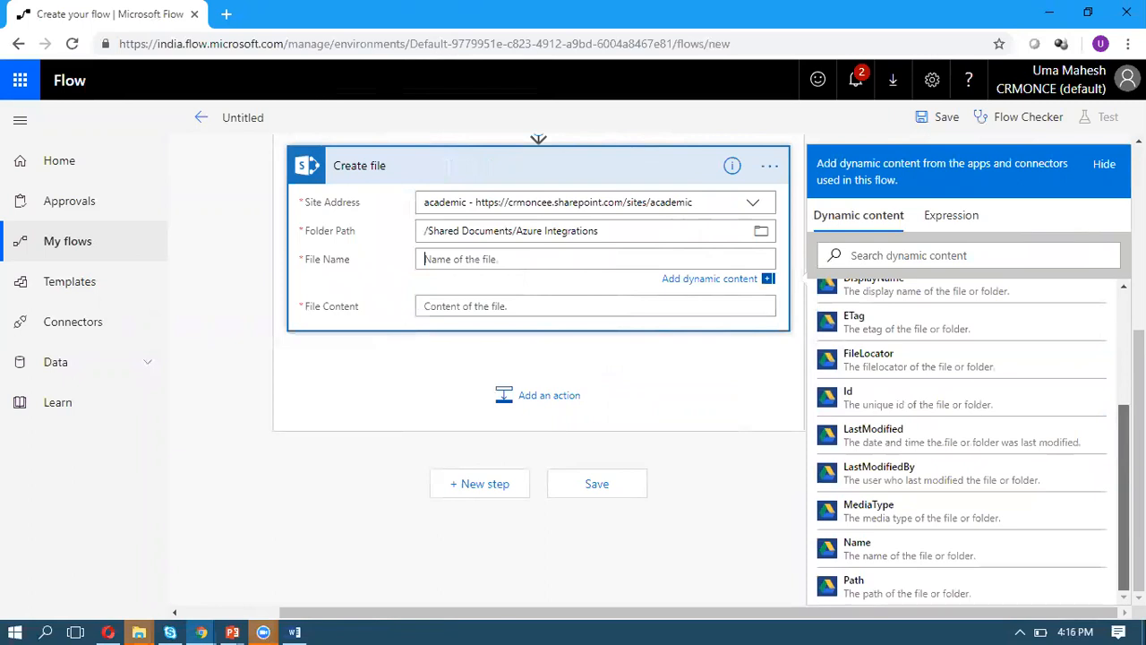
mouse_move(964, 555)
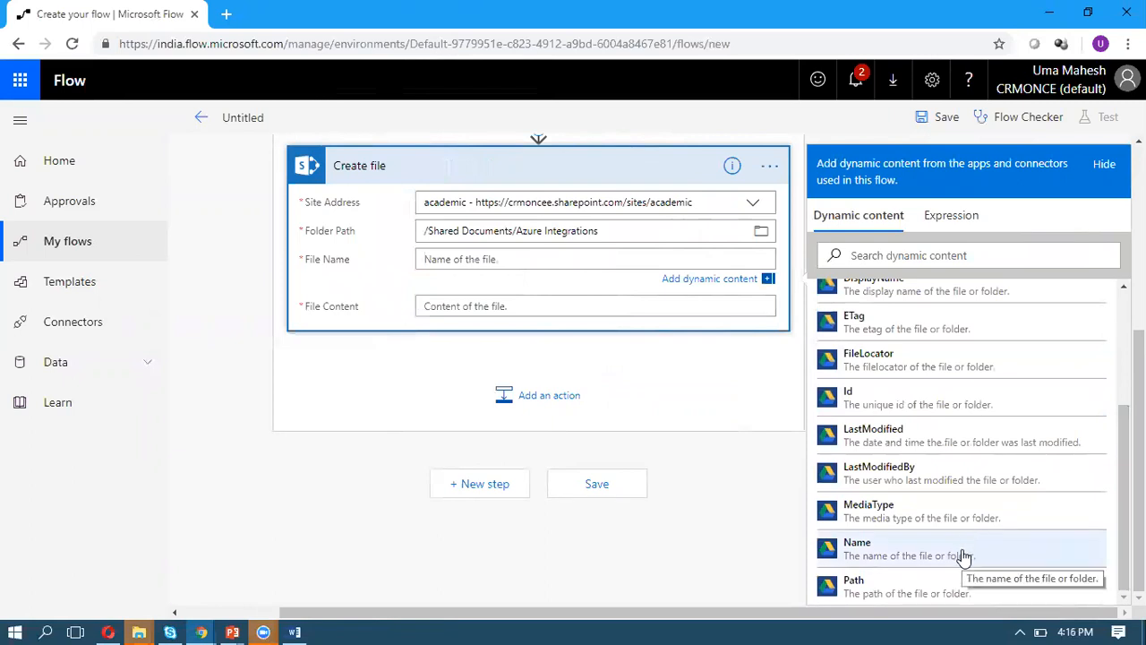
left_click(856, 548)
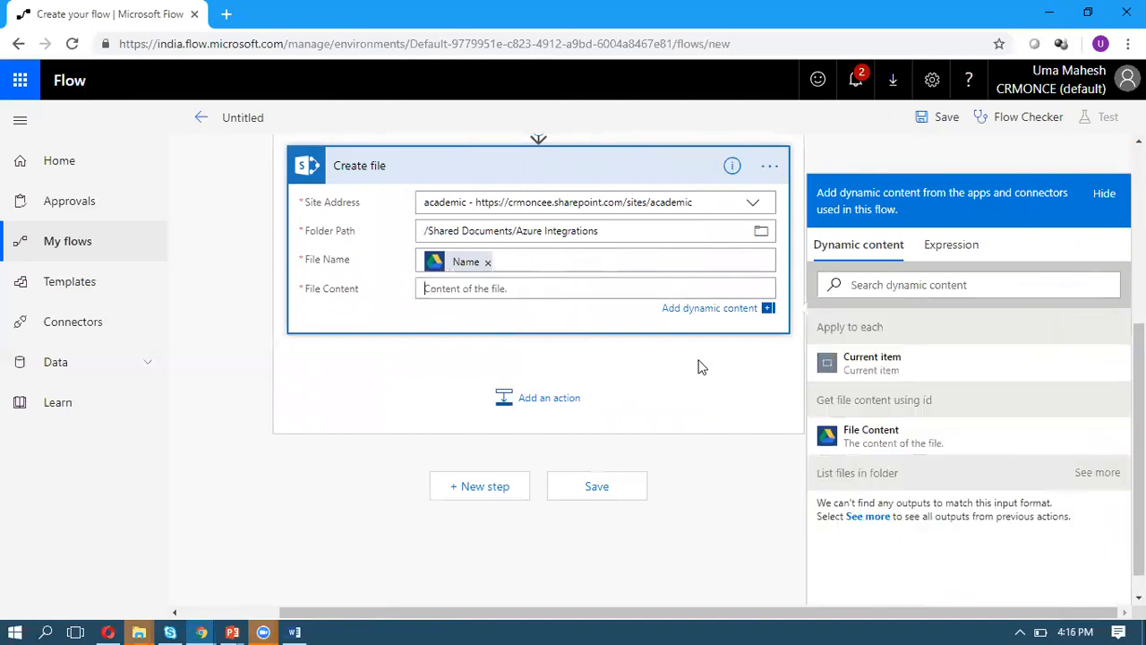
mouse_move(902, 437)
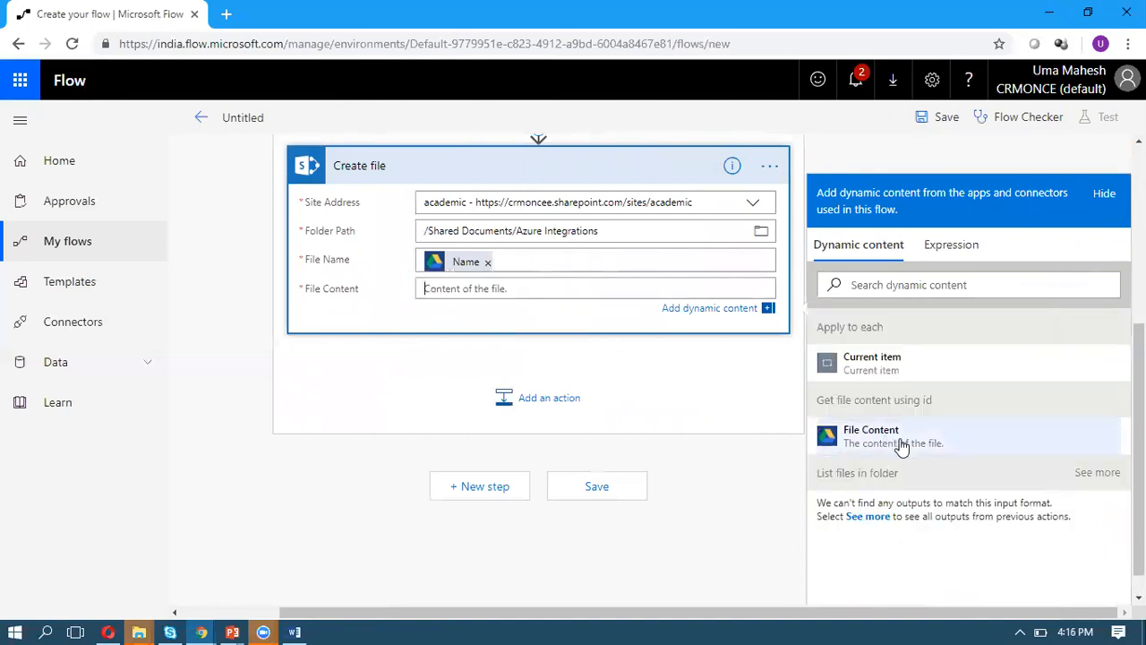
mouse_move(899, 443)
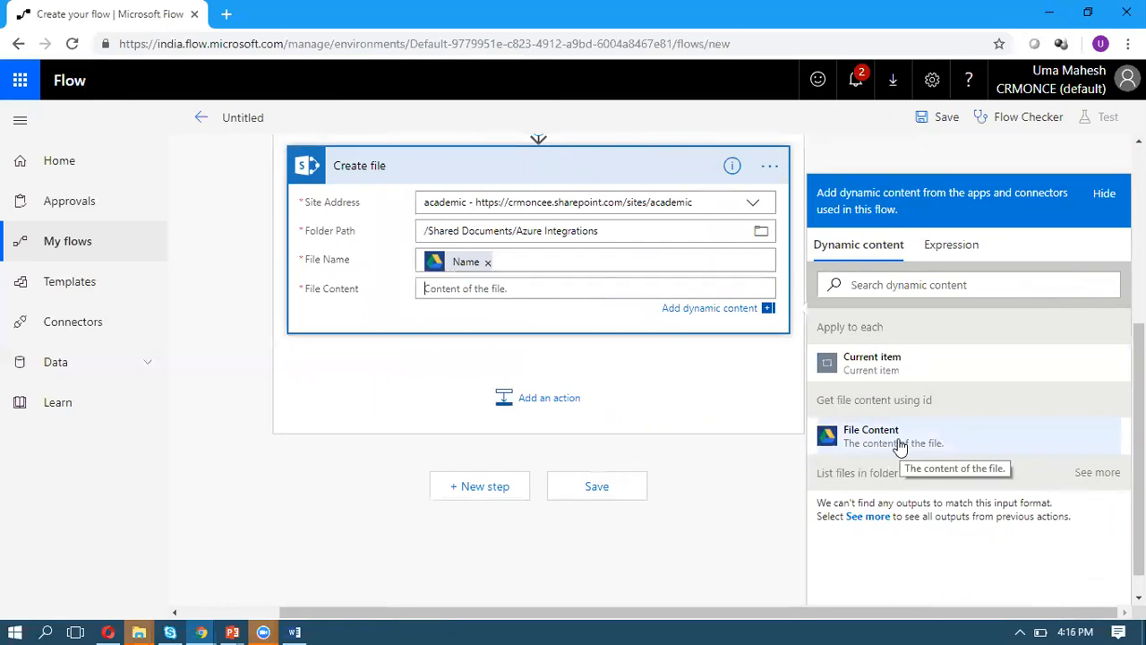
left_click(870, 437)
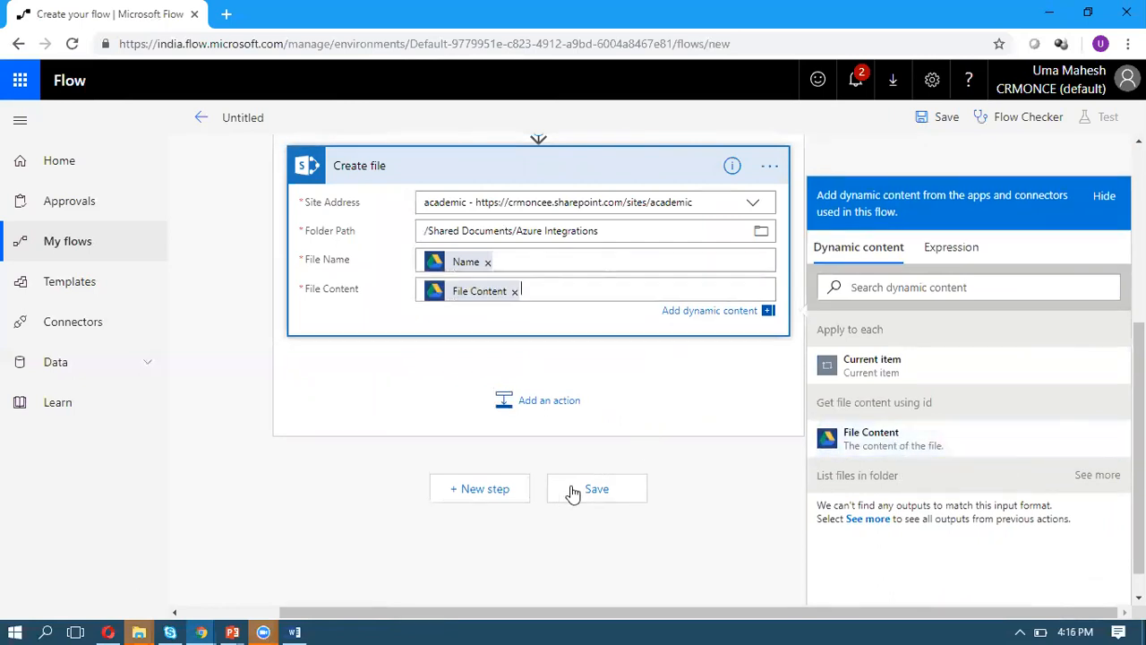
left_click(597, 487)
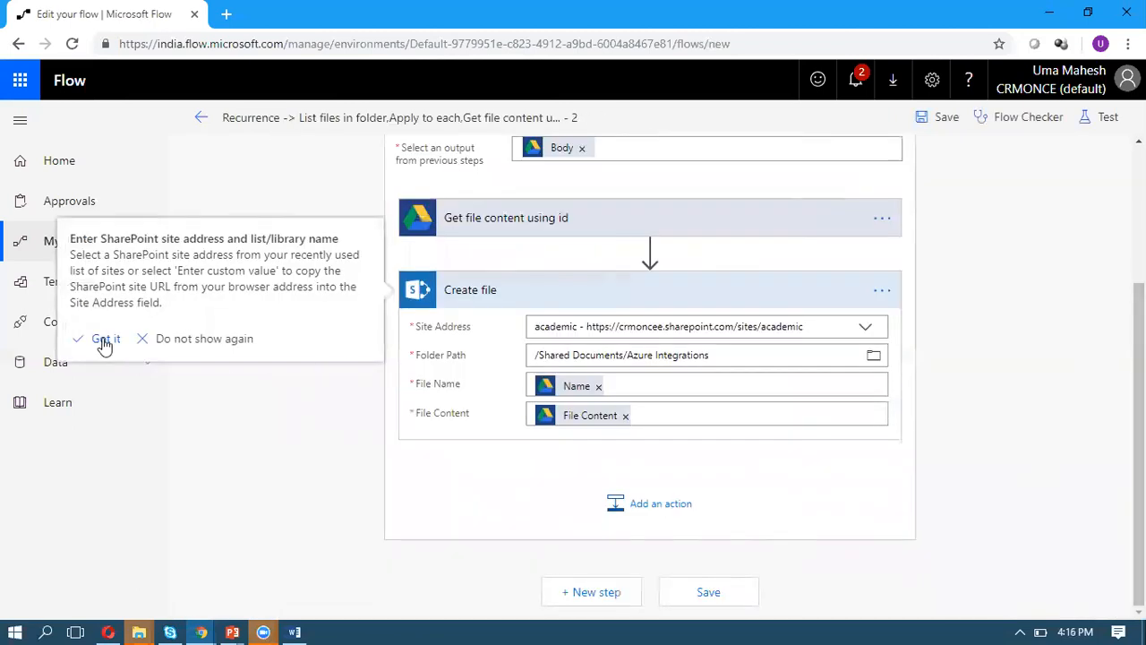
- Dismiss the site address tip and save the flow from the top bar
left_click(104, 338)
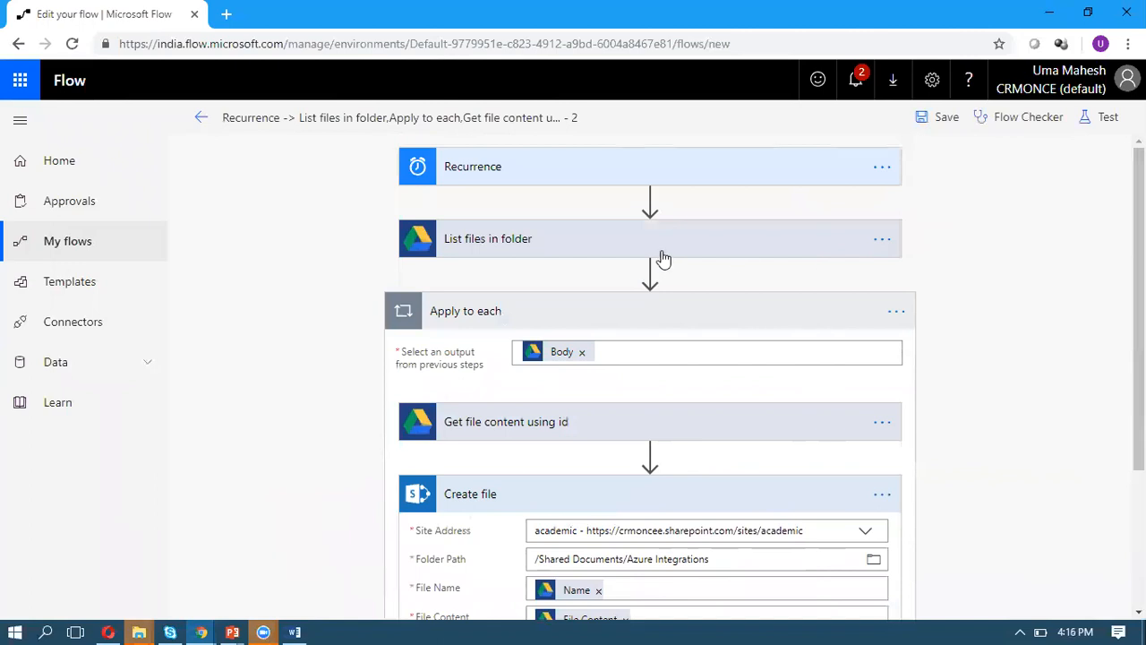
mouse_move(731, 251)
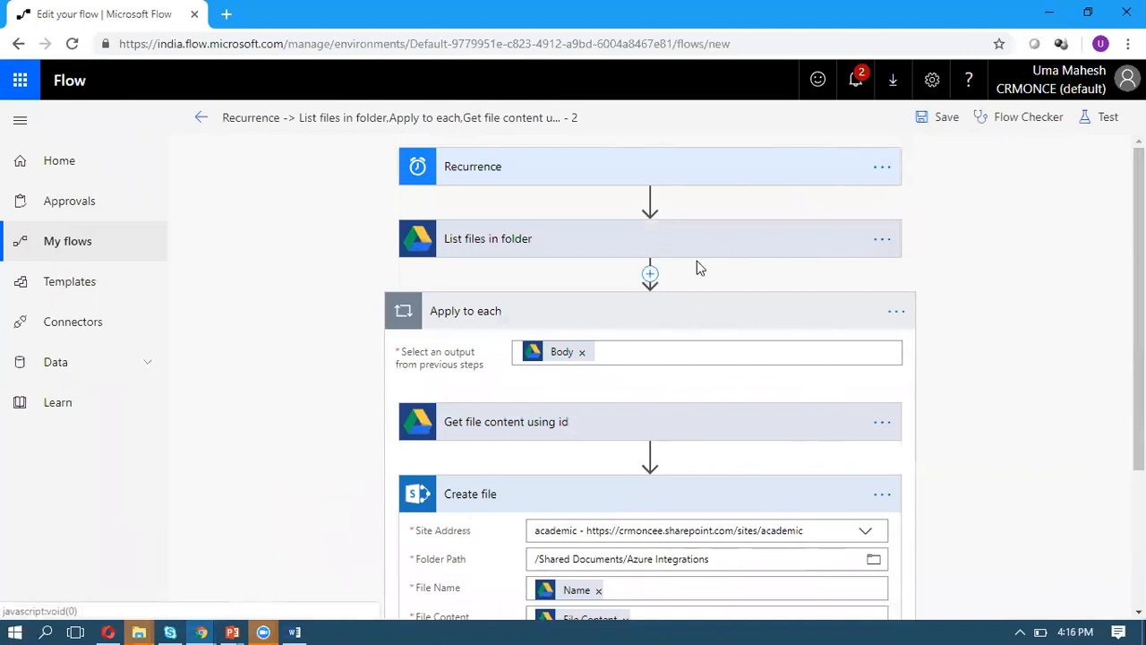
mouse_move(545, 428)
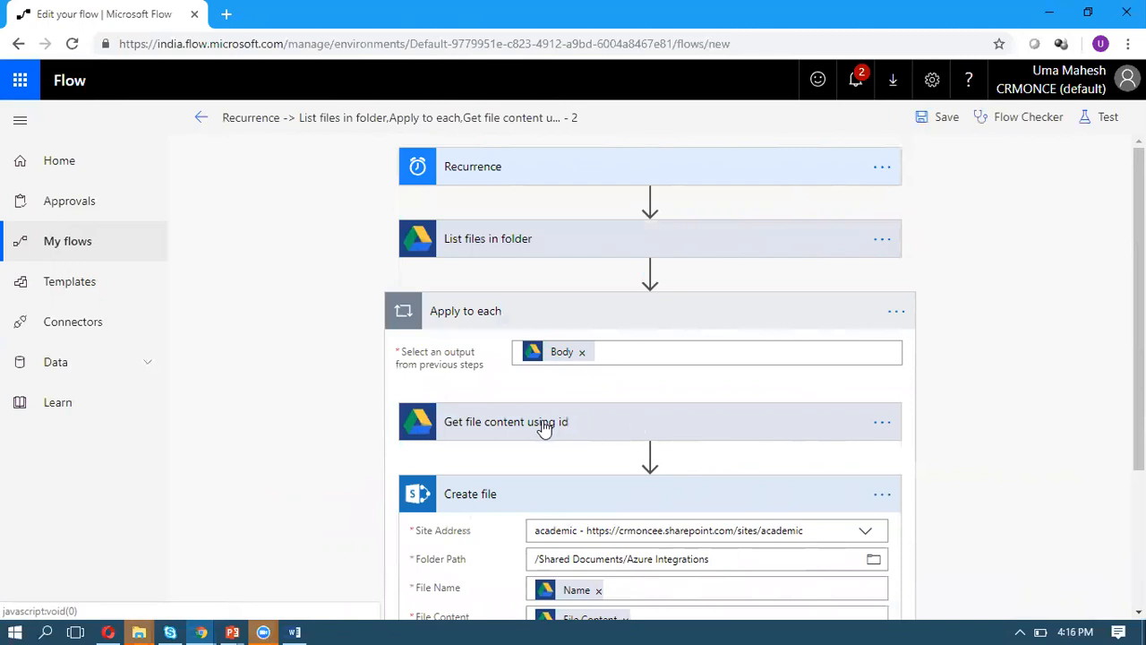
mouse_move(747, 559)
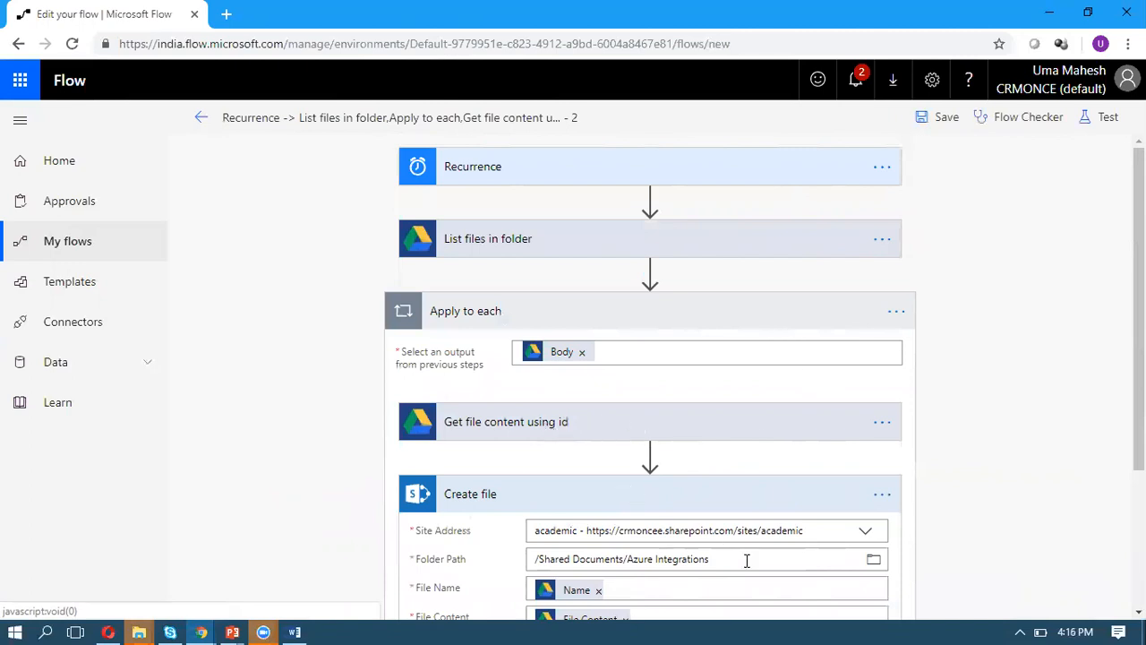
mouse_move(834, 533)
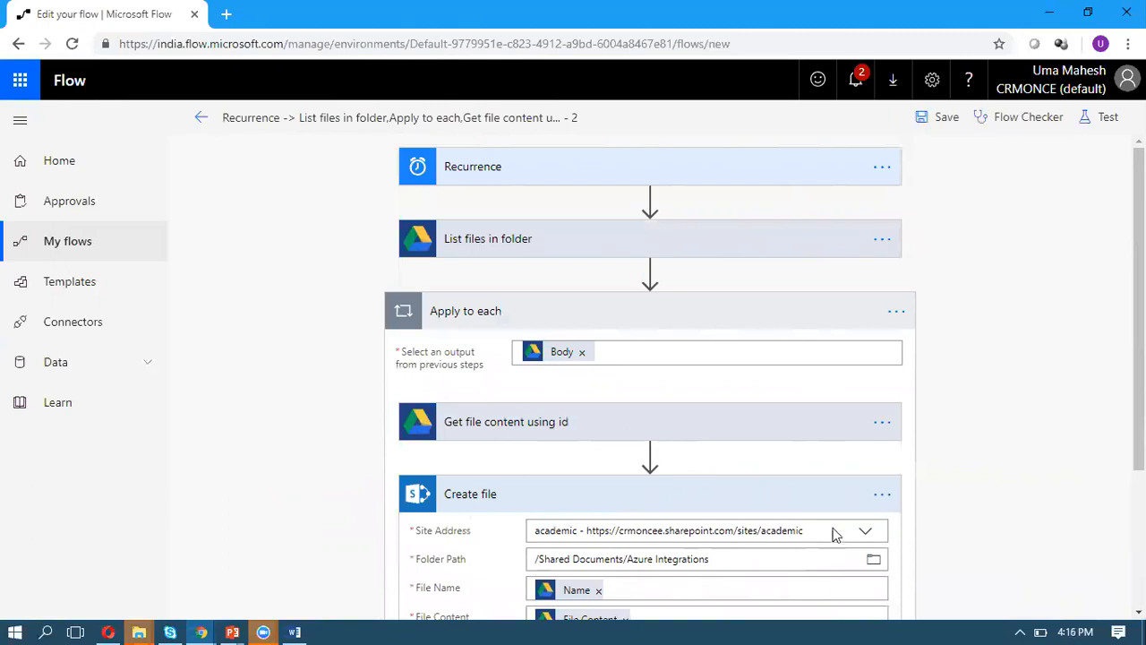
mouse_move(928, 202)
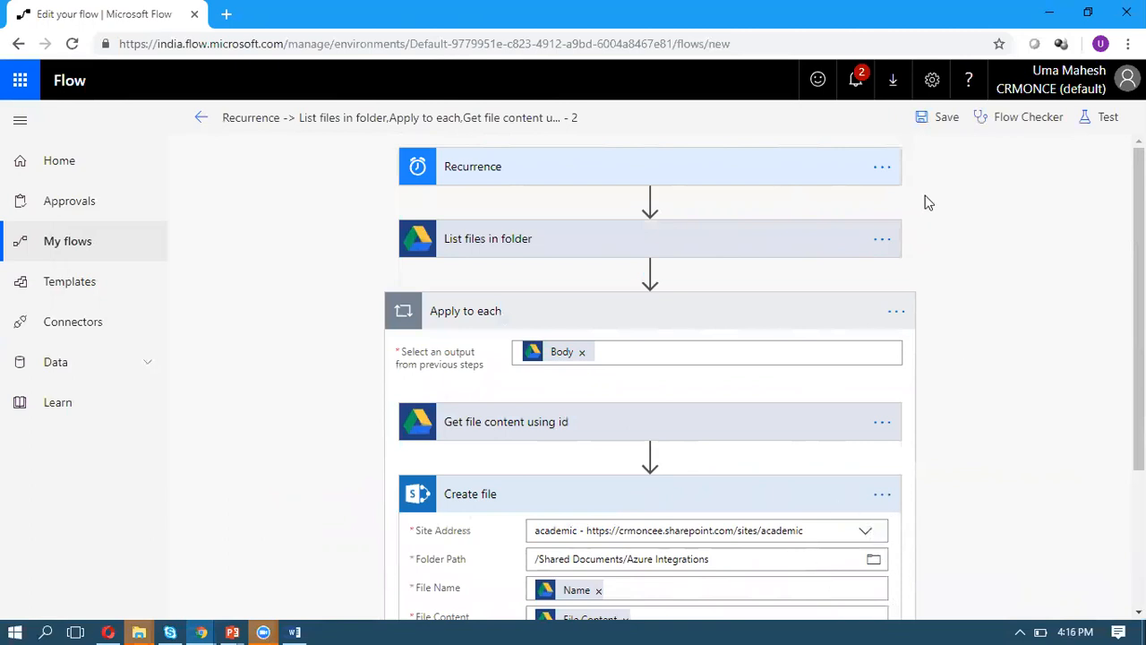
left_click(945, 118)
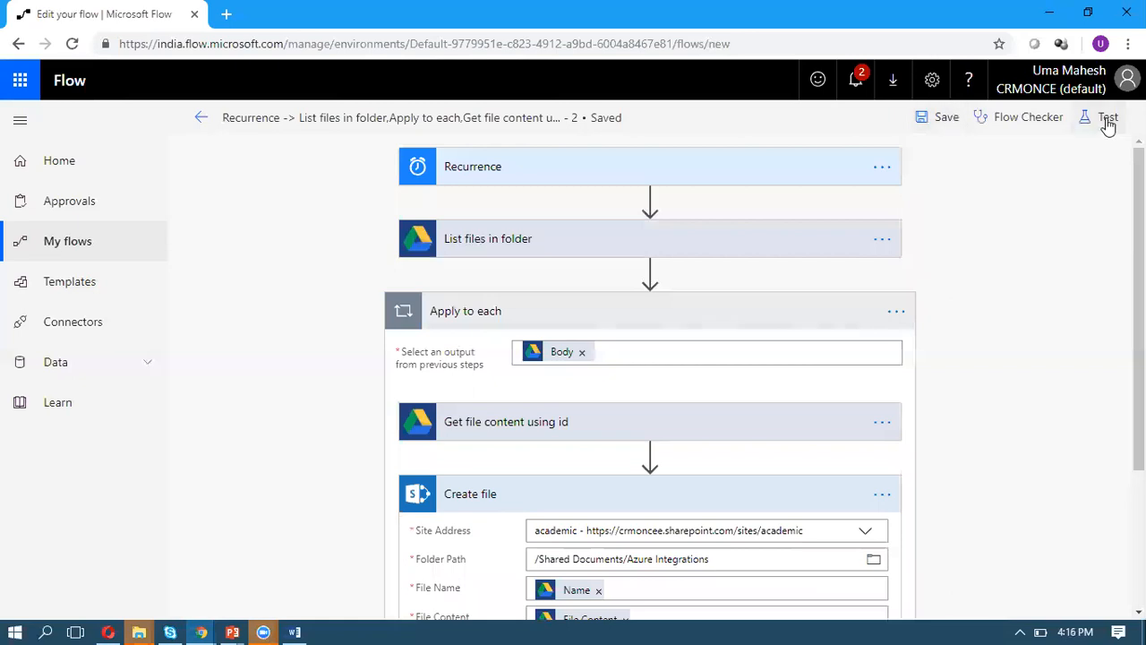
- Test the flow with a manual trigger via Save & Test and Run flow
left_click(1107, 118)
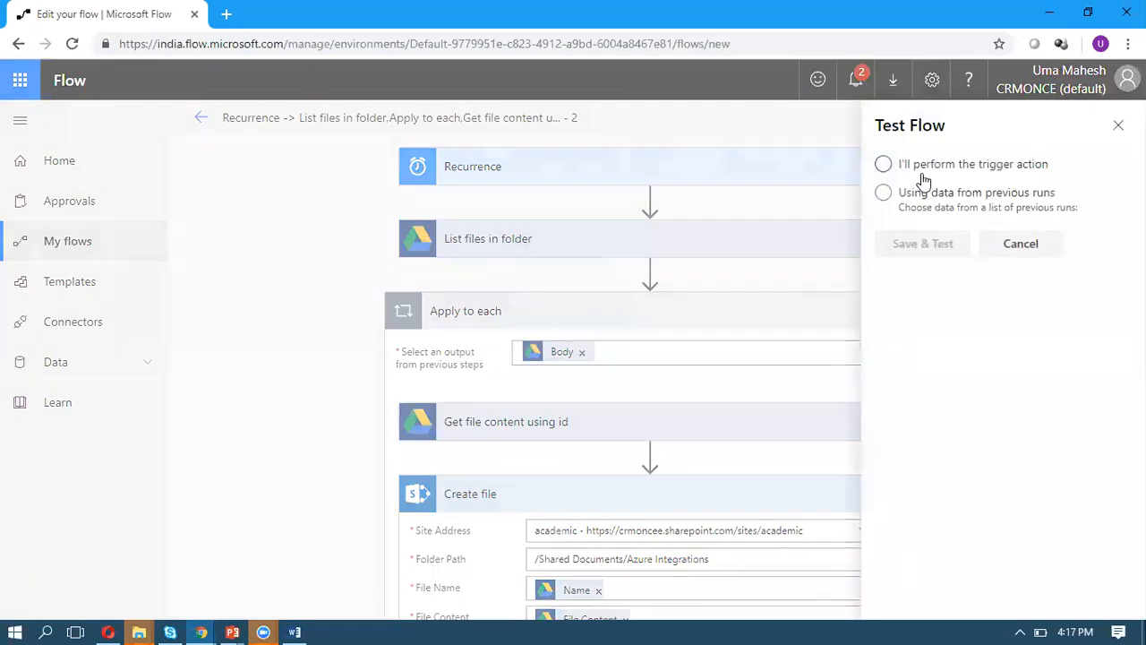
left_click(883, 165)
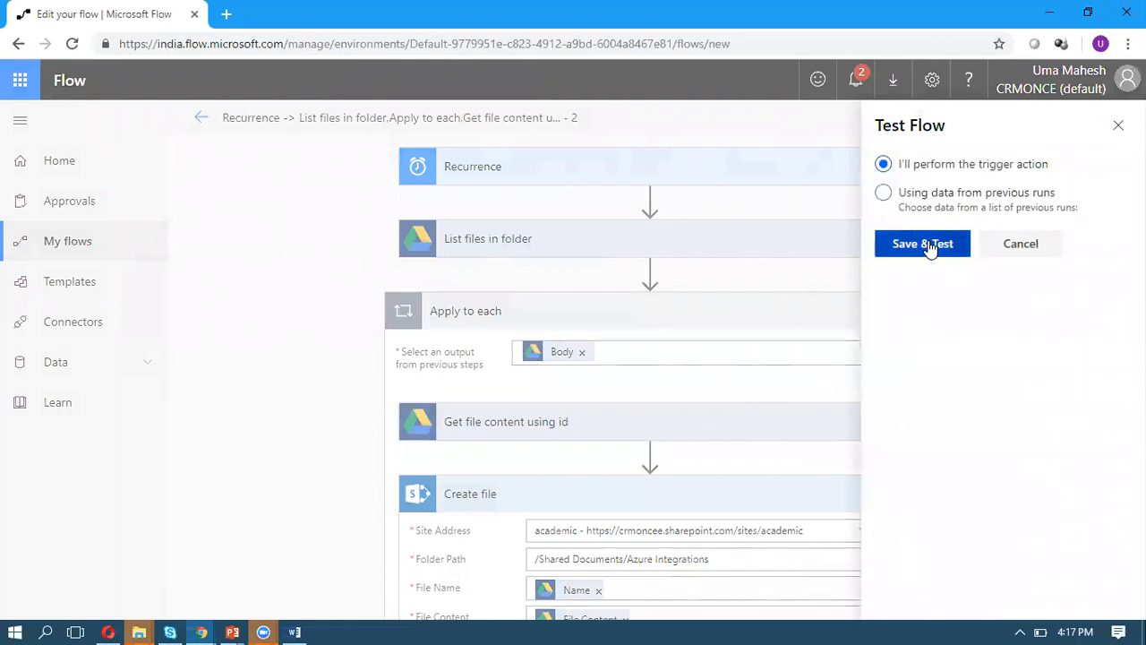
left_click(922, 244)
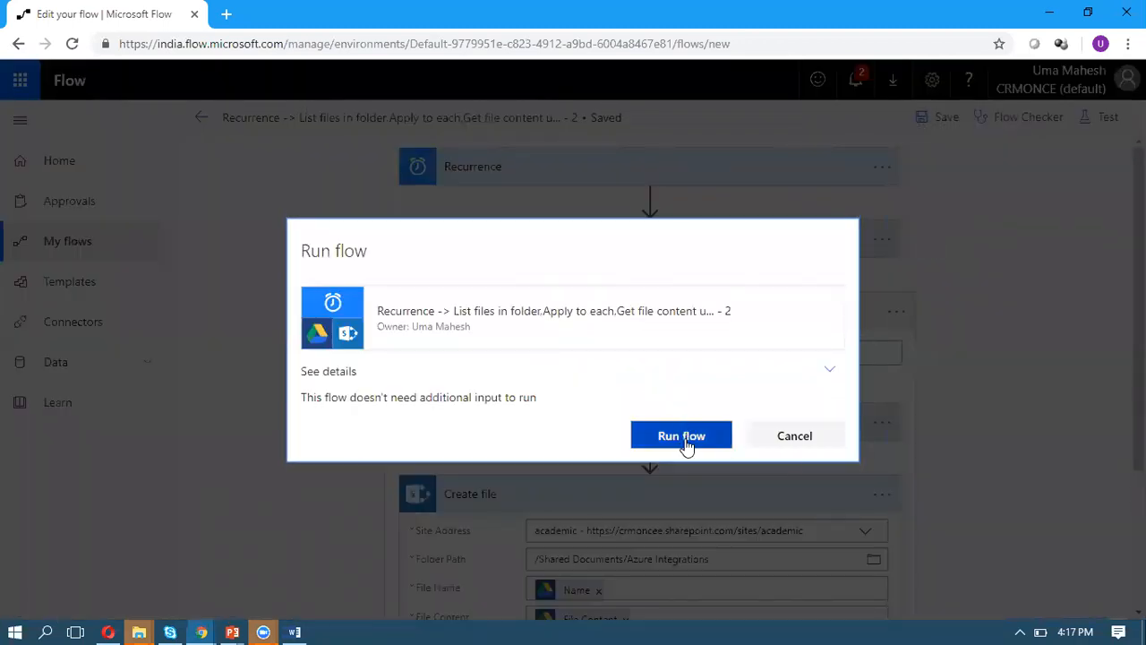
left_click(681, 436)
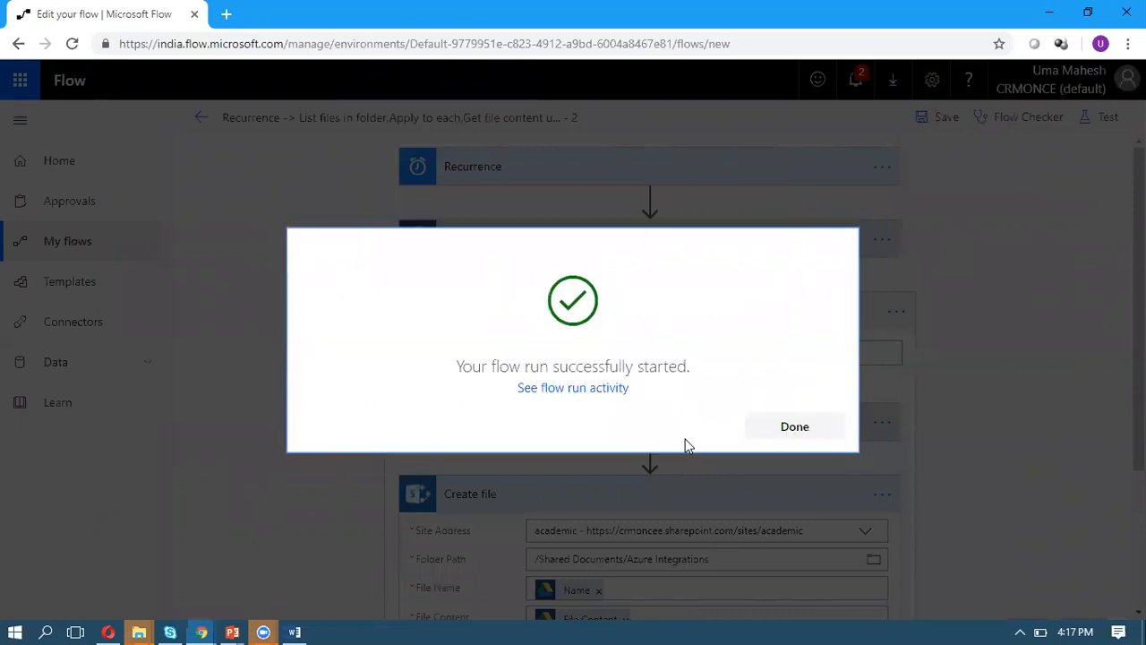
mouse_move(729, 283)
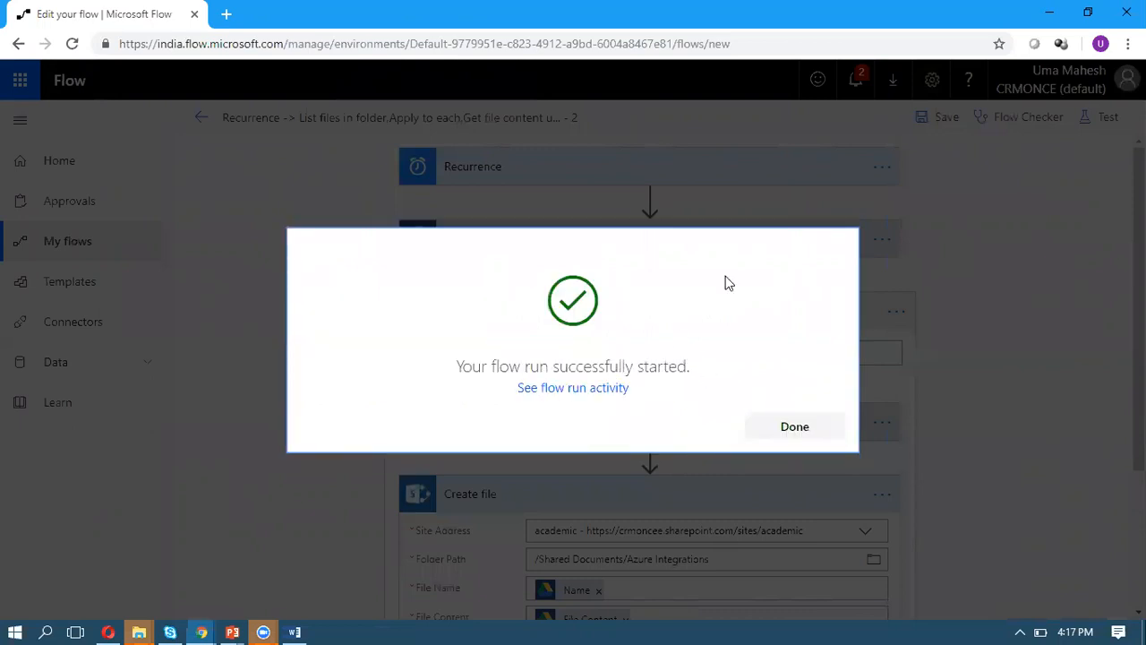
mouse_move(792, 36)
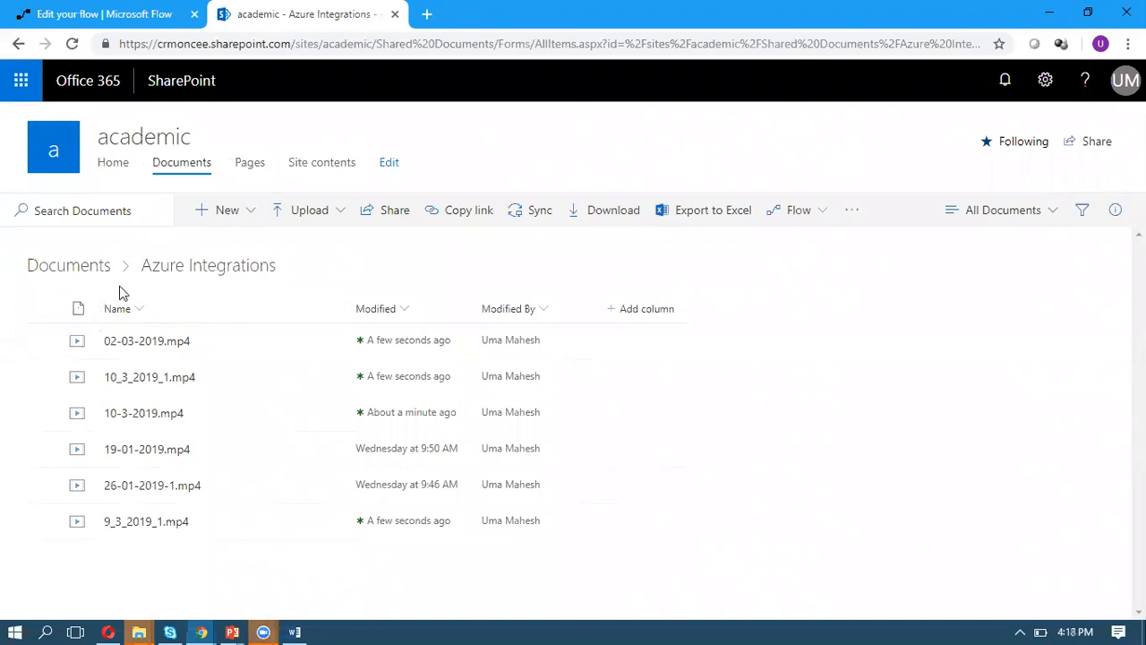
mouse_move(207, 265)
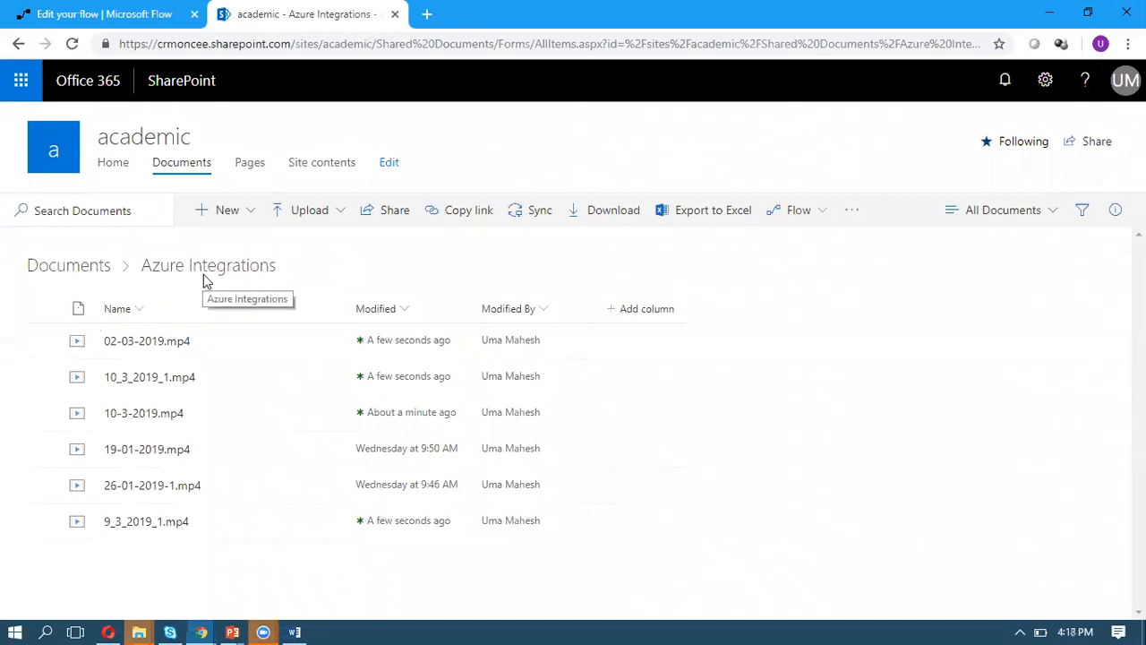
mouse_move(291, 376)
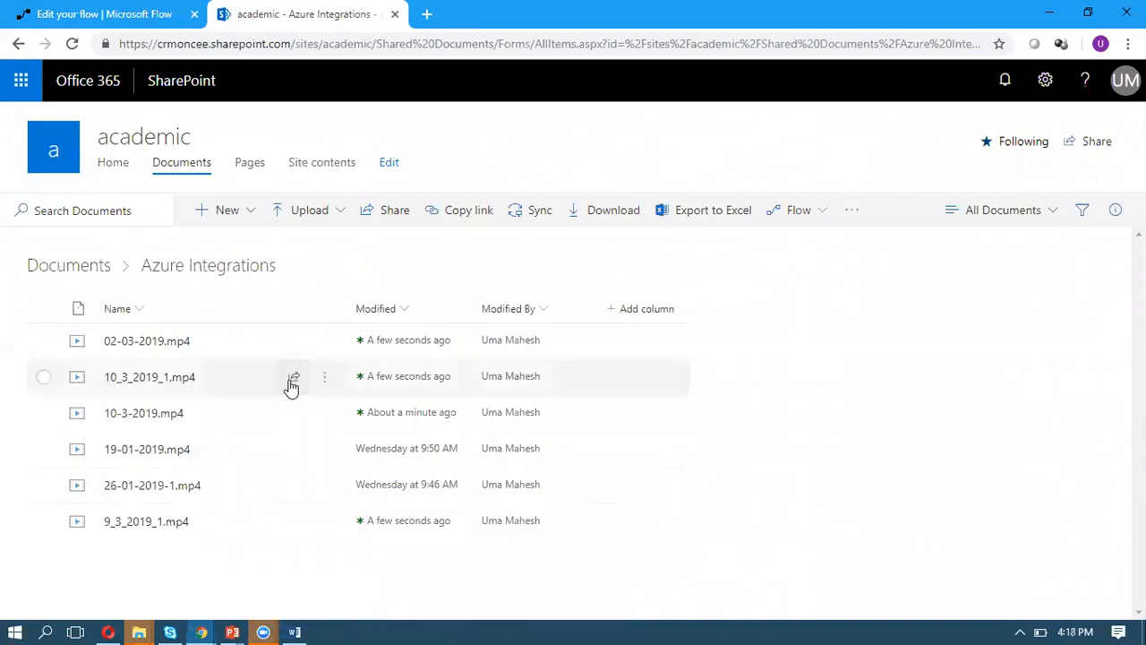
mouse_move(347, 450)
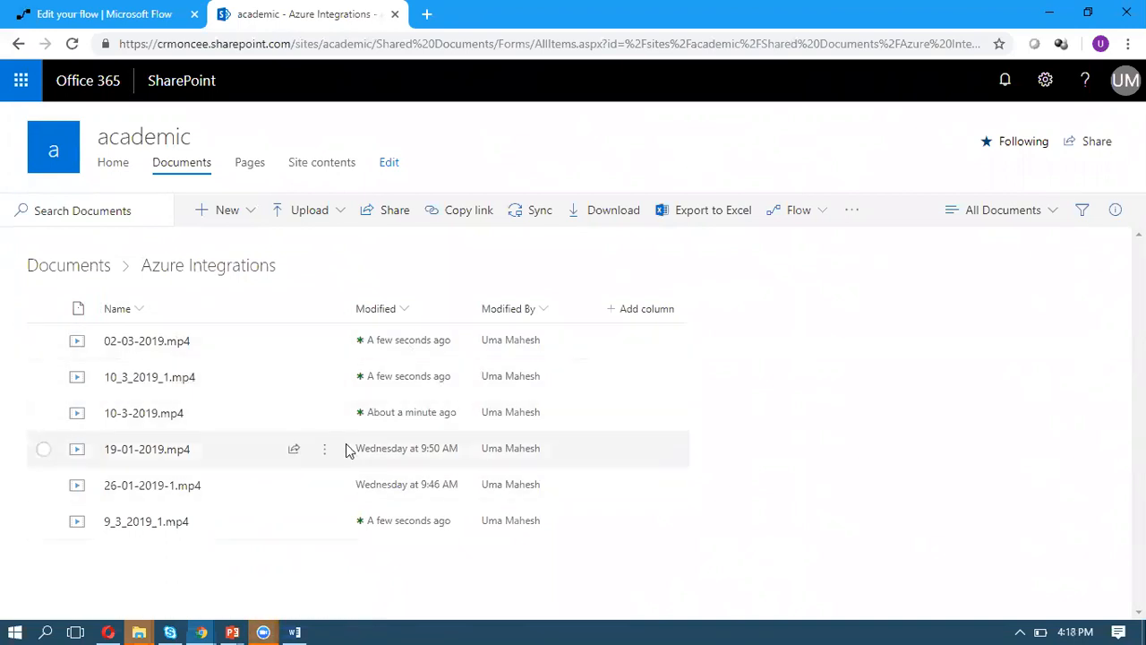
mouse_move(391, 347)
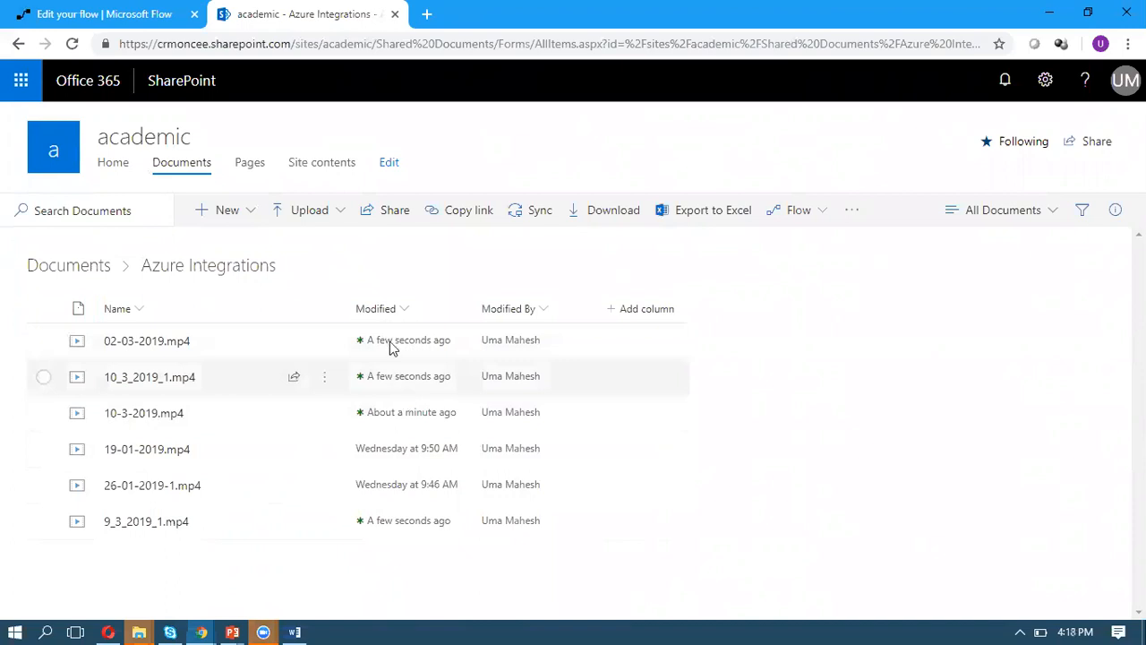
mouse_move(410, 398)
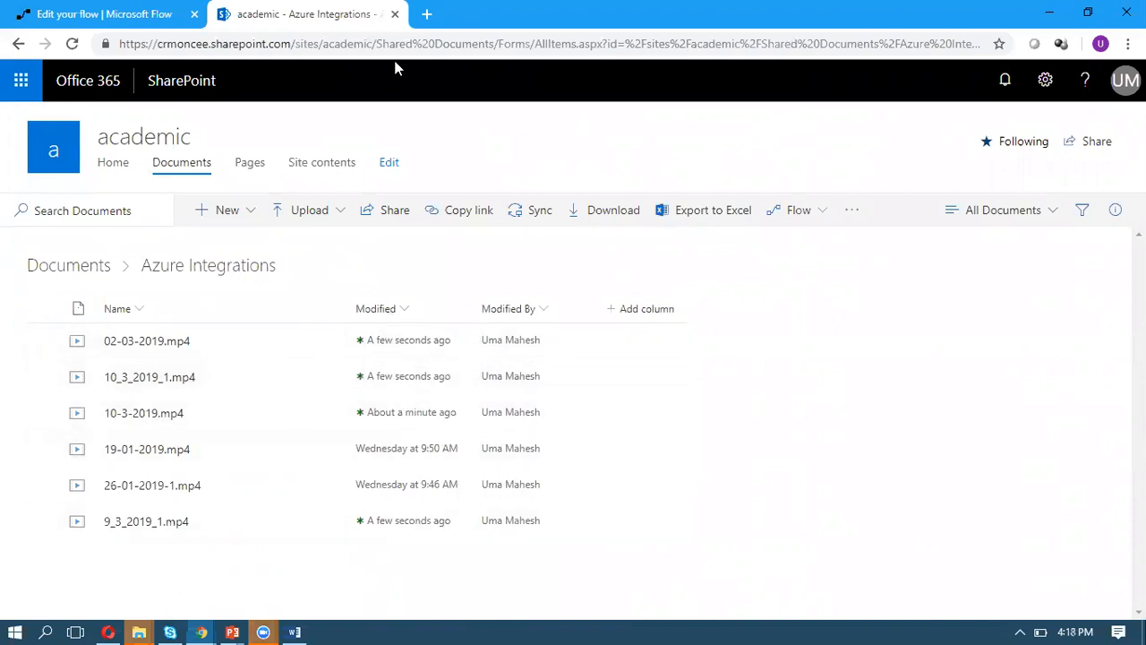
mouse_move(423, 7)
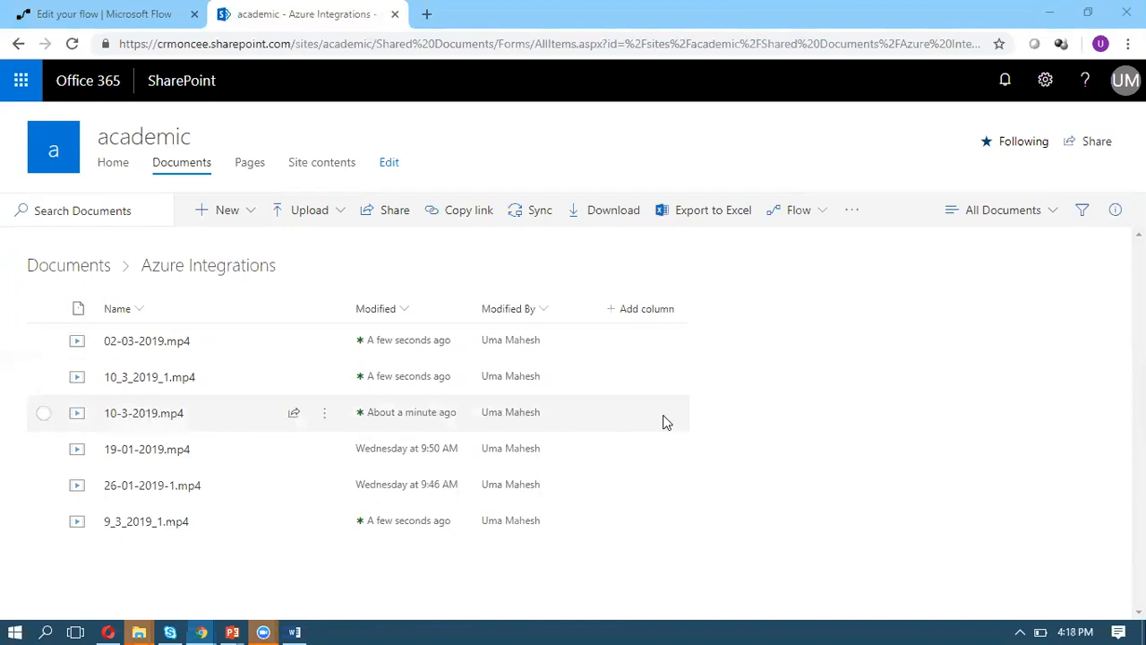
mouse_move(578, 49)
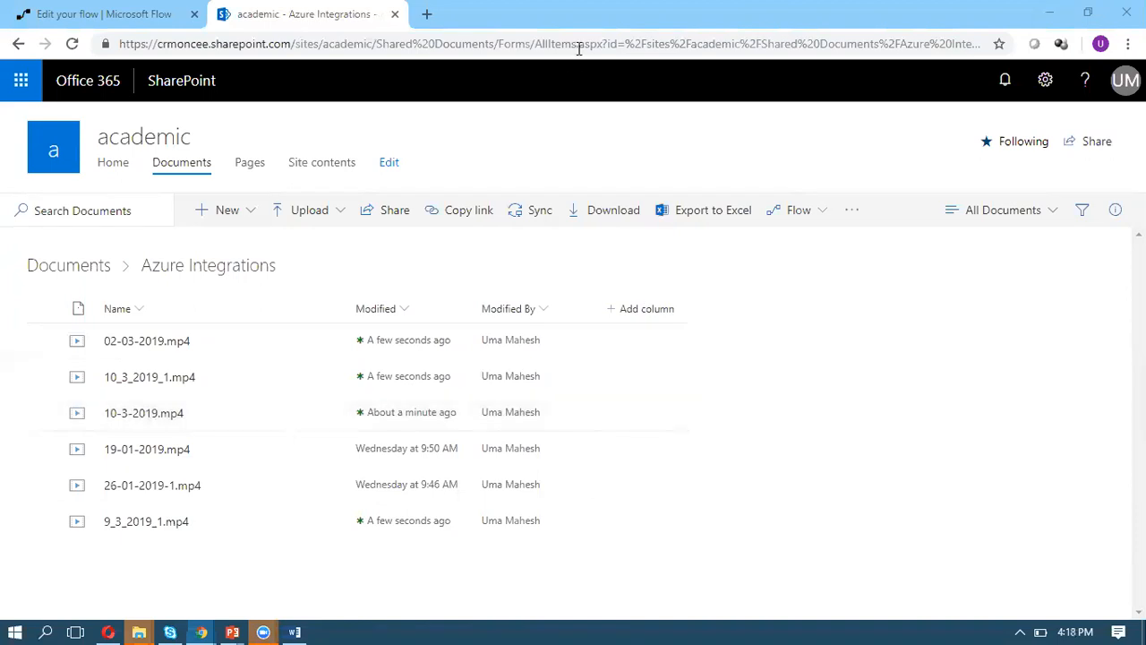